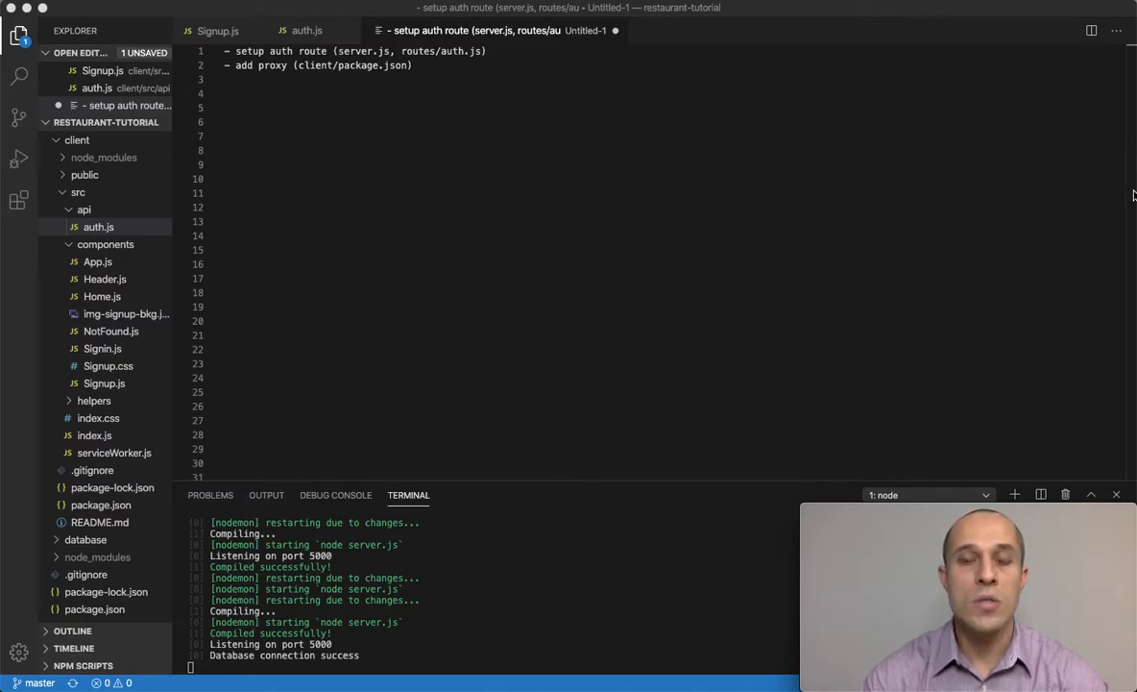
pyautogui.moveTo(709, 276)
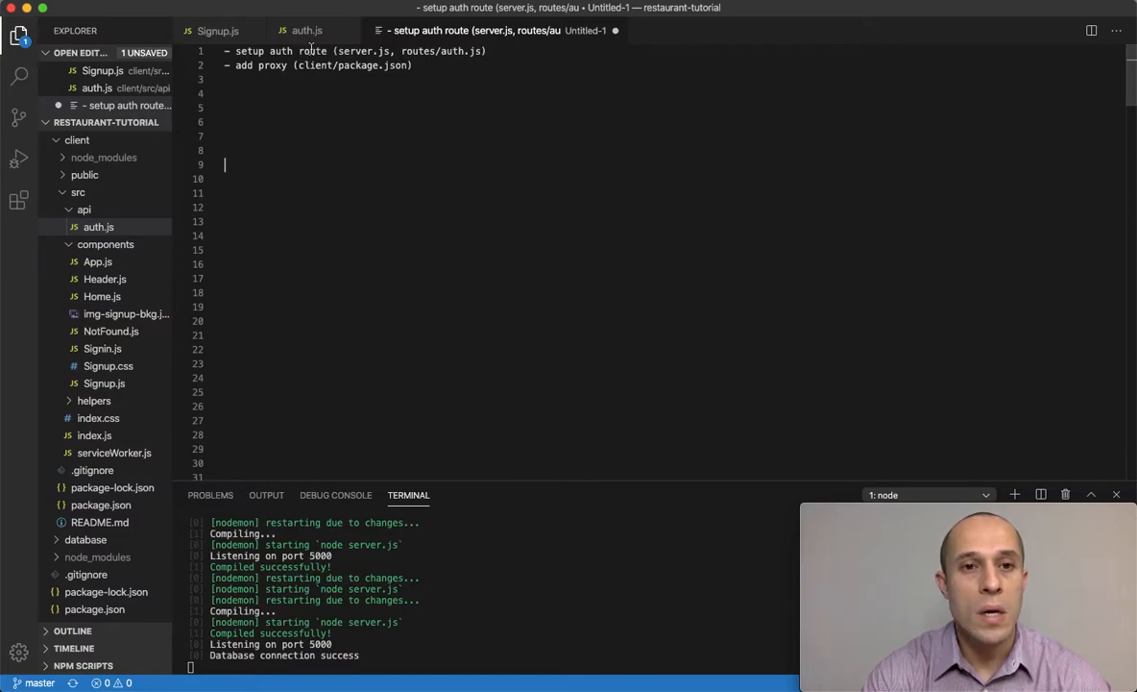
# Step: Open server.js from the Explorer after collapsing the client folder
pyautogui.click(77, 139)
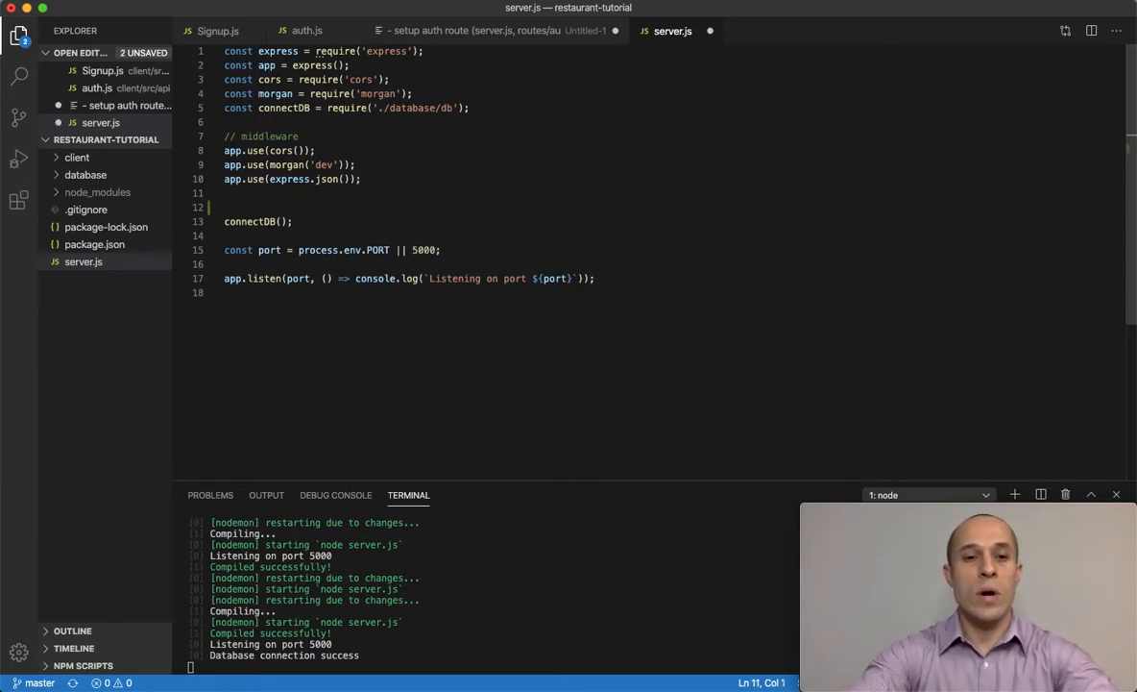
# Step: Start an app.use('/') line in server.js and check the client's /api/auth request path
pyautogui.write('app.use()')
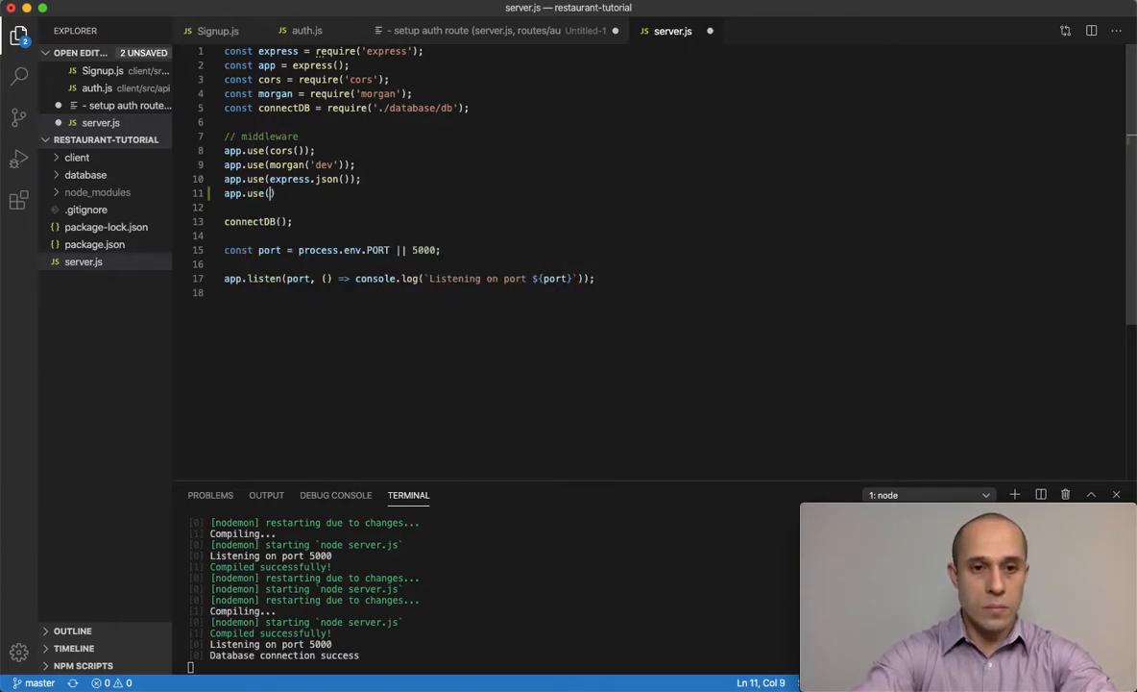
pyautogui.write("''")
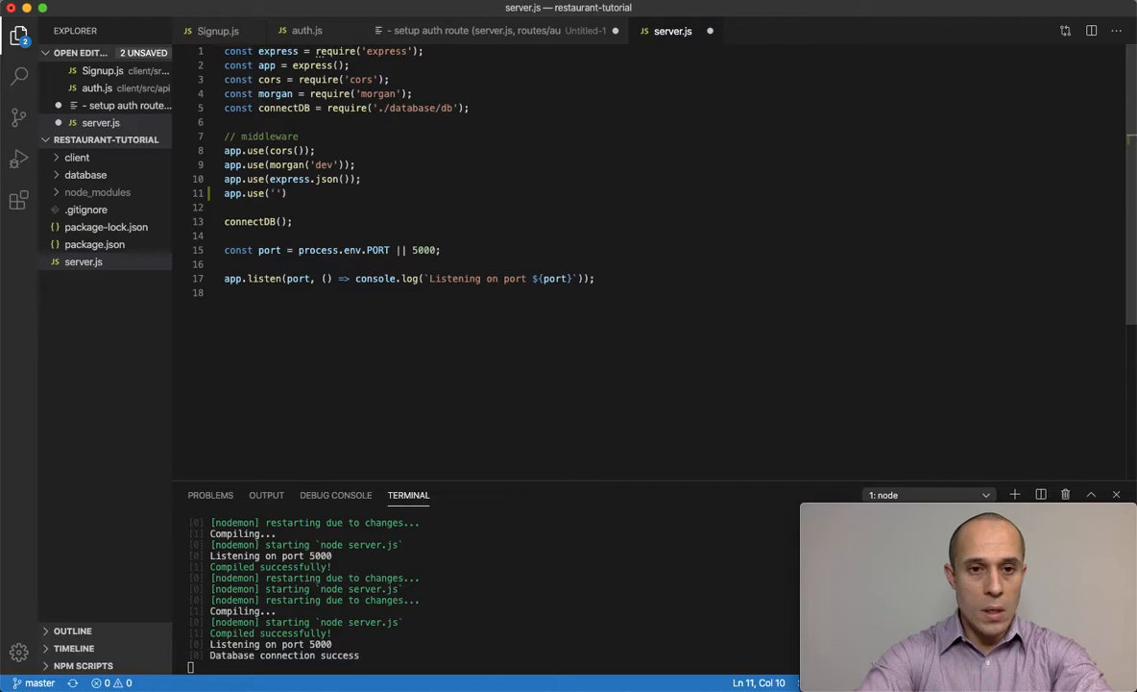
pyautogui.write('/')
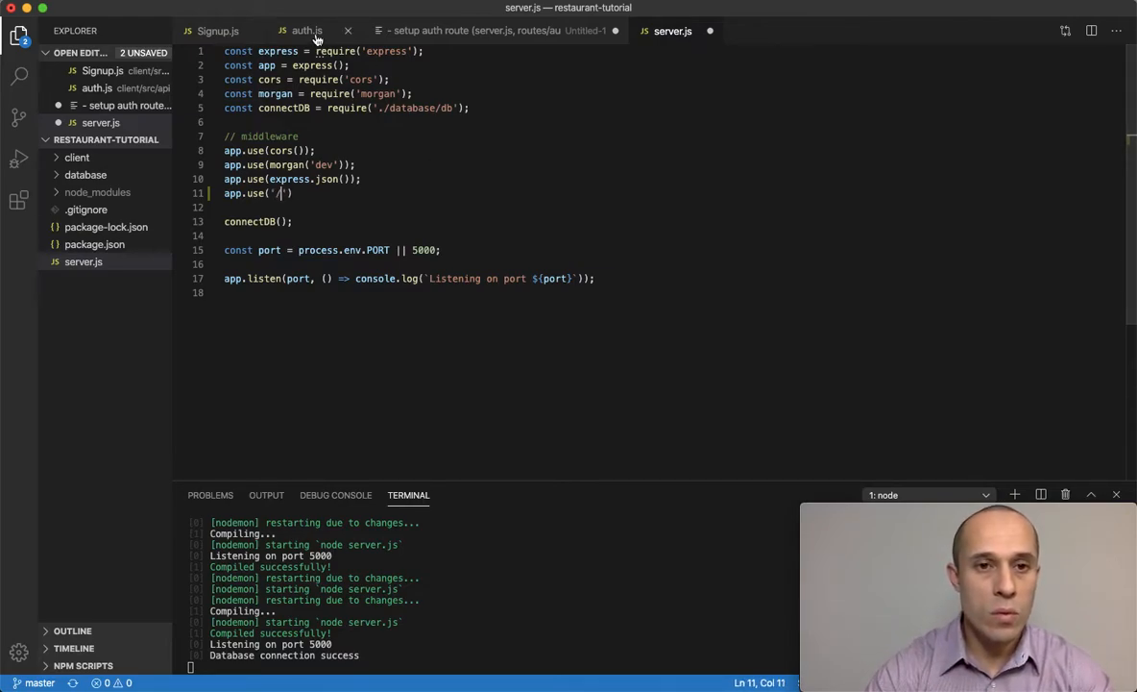
pyautogui.click(301, 29)
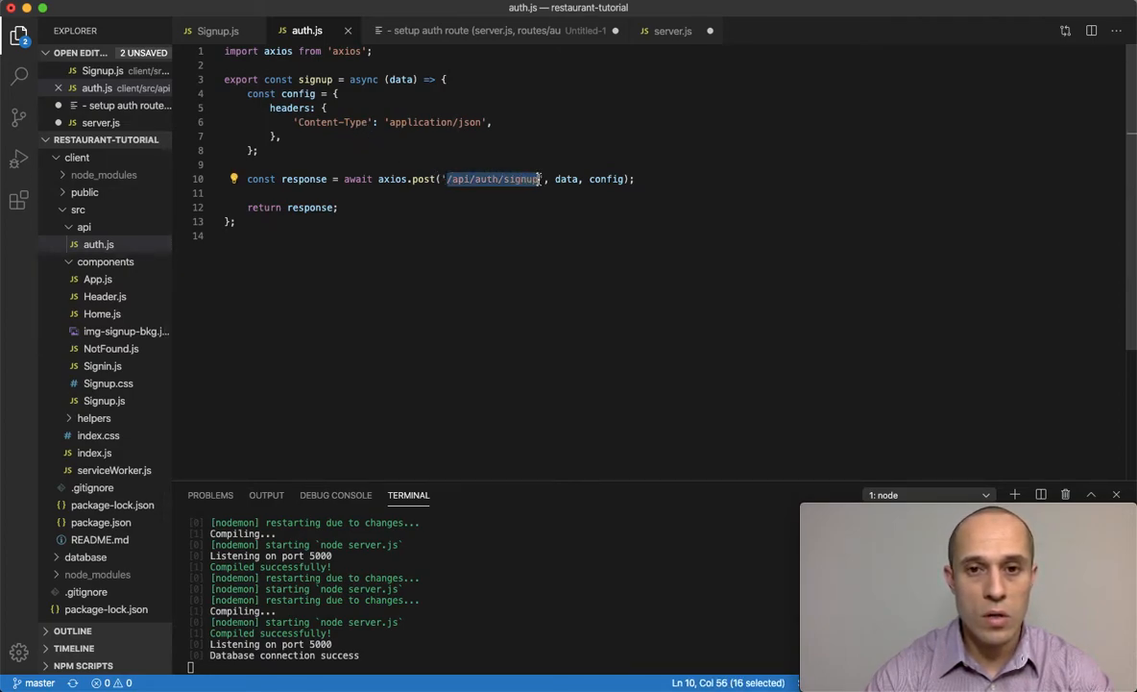
pyautogui.click(441, 179)
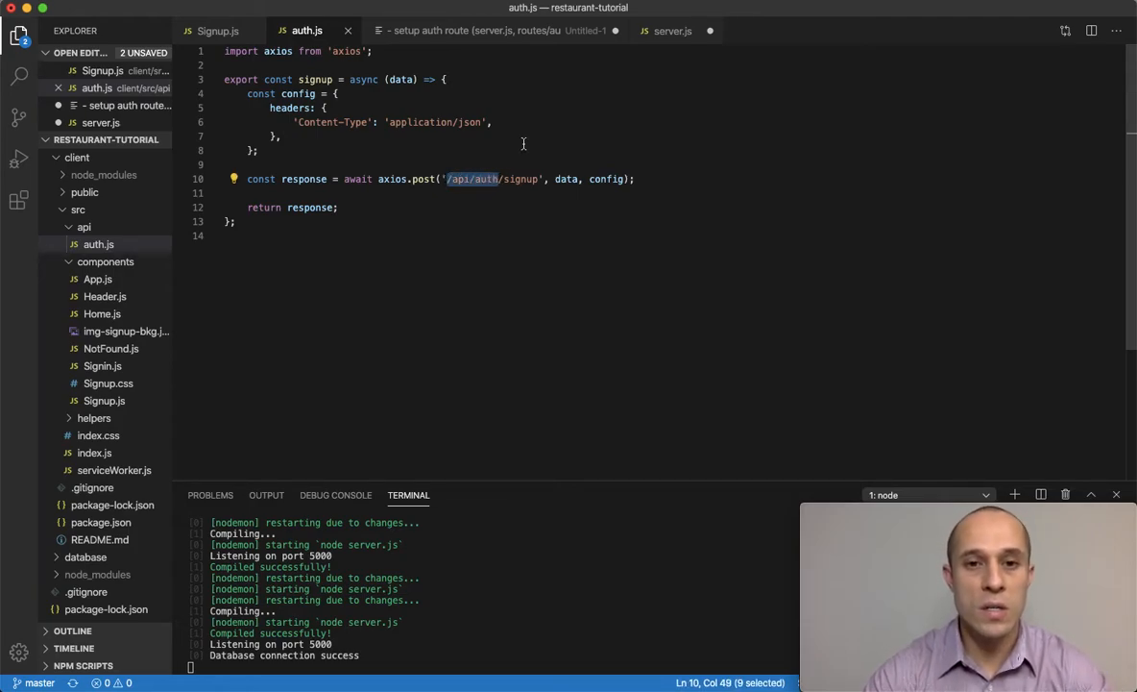
pyautogui.click(673, 31)
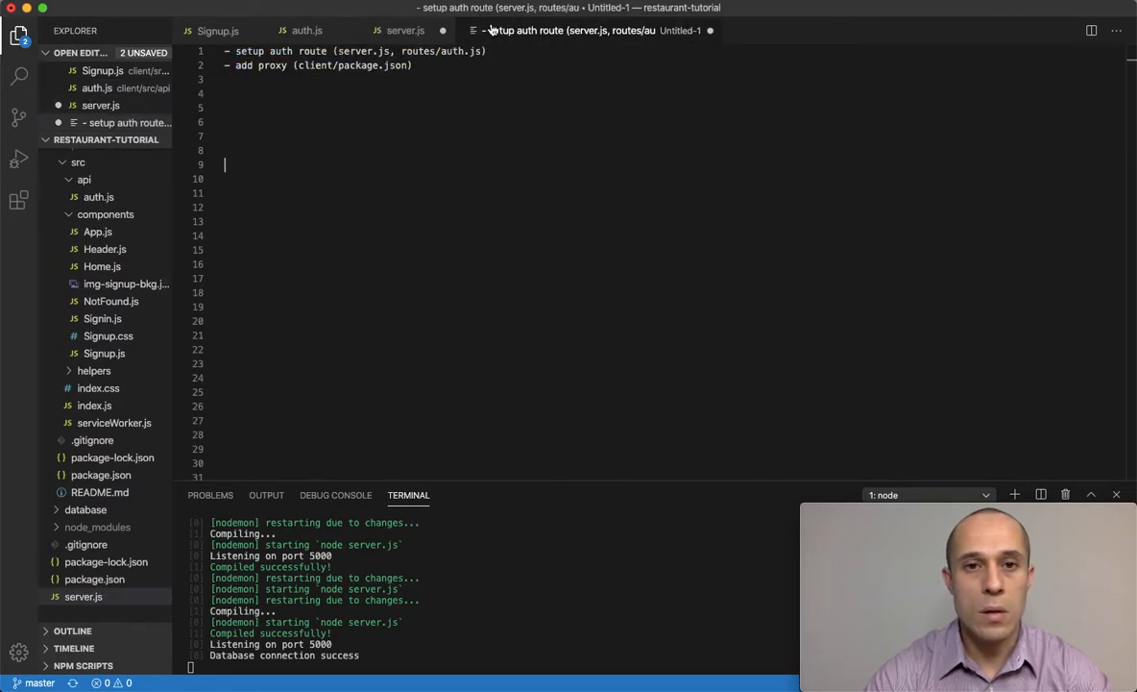
pyautogui.click(406, 30)
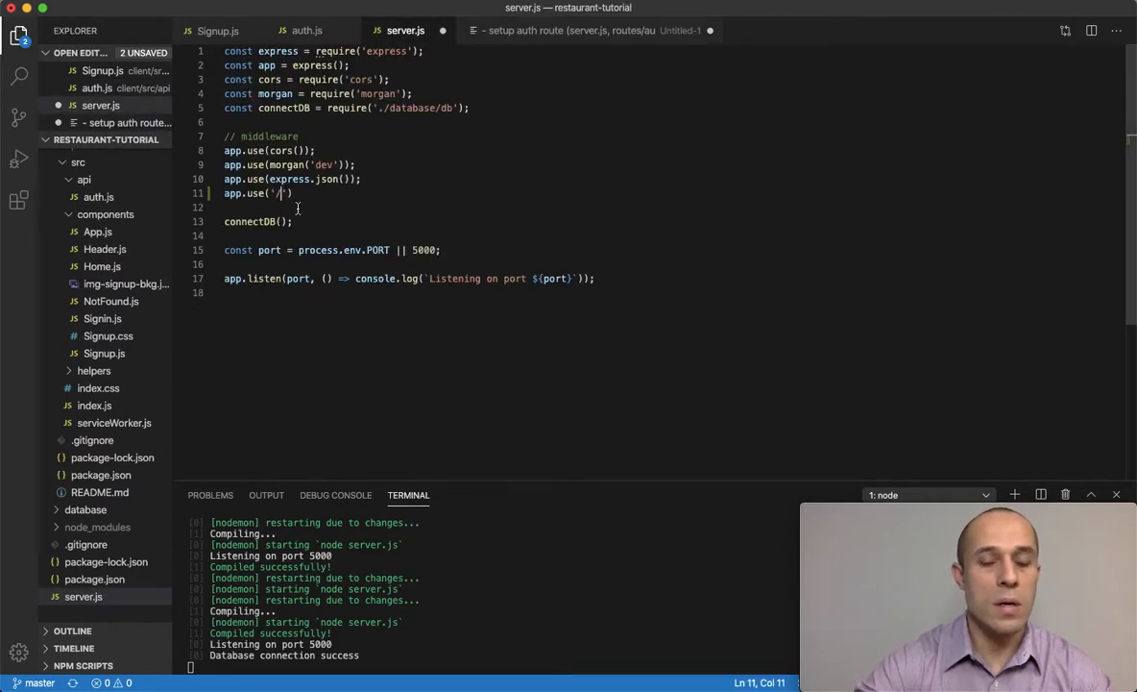
# Step: Complete the mount as app.use('/api/auth', authRoutes); in server.js
pyautogui.press('Backspace')
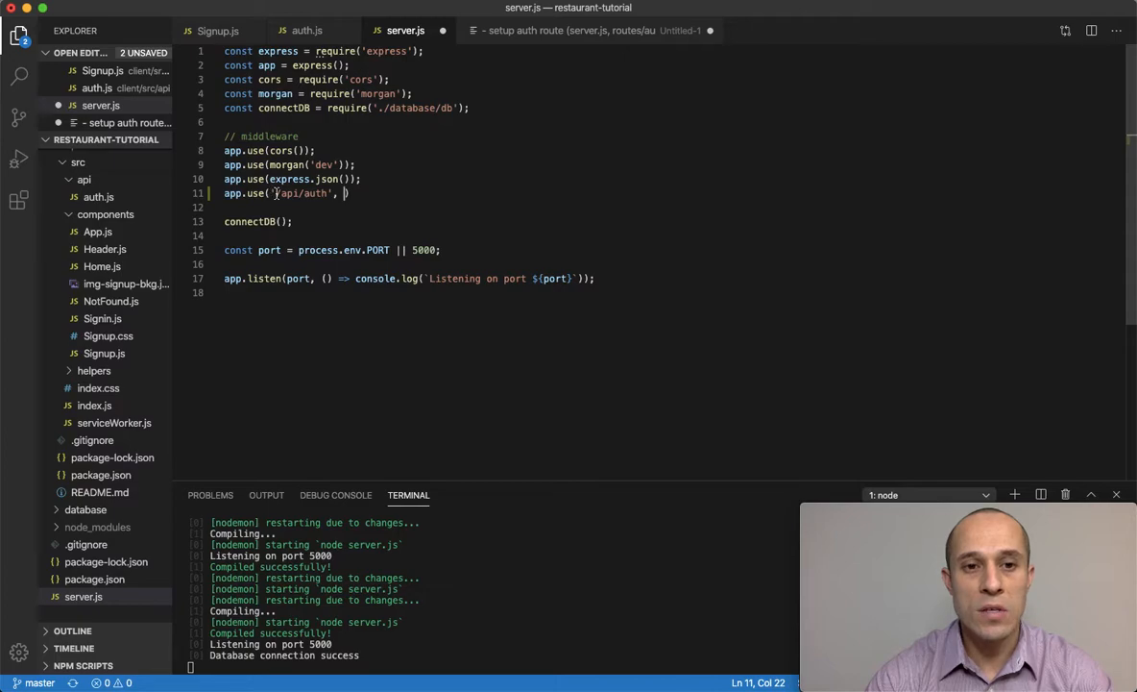
pyautogui.click(306, 29)
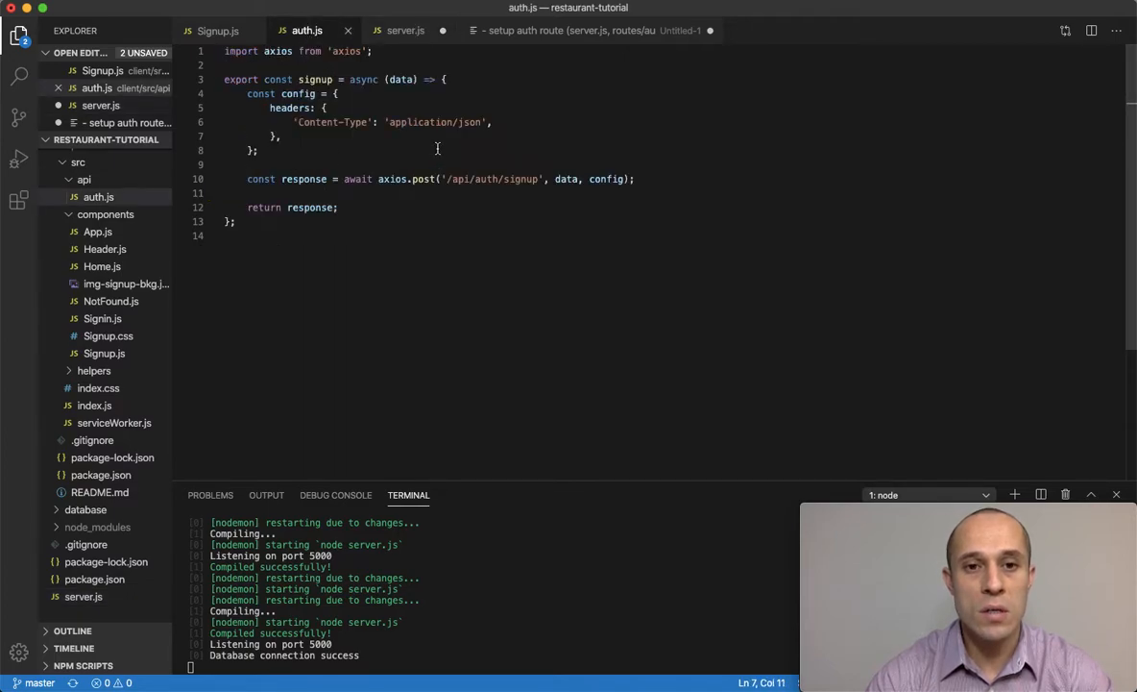
pyautogui.moveTo(446, 179); pyautogui.dragTo(498, 178)
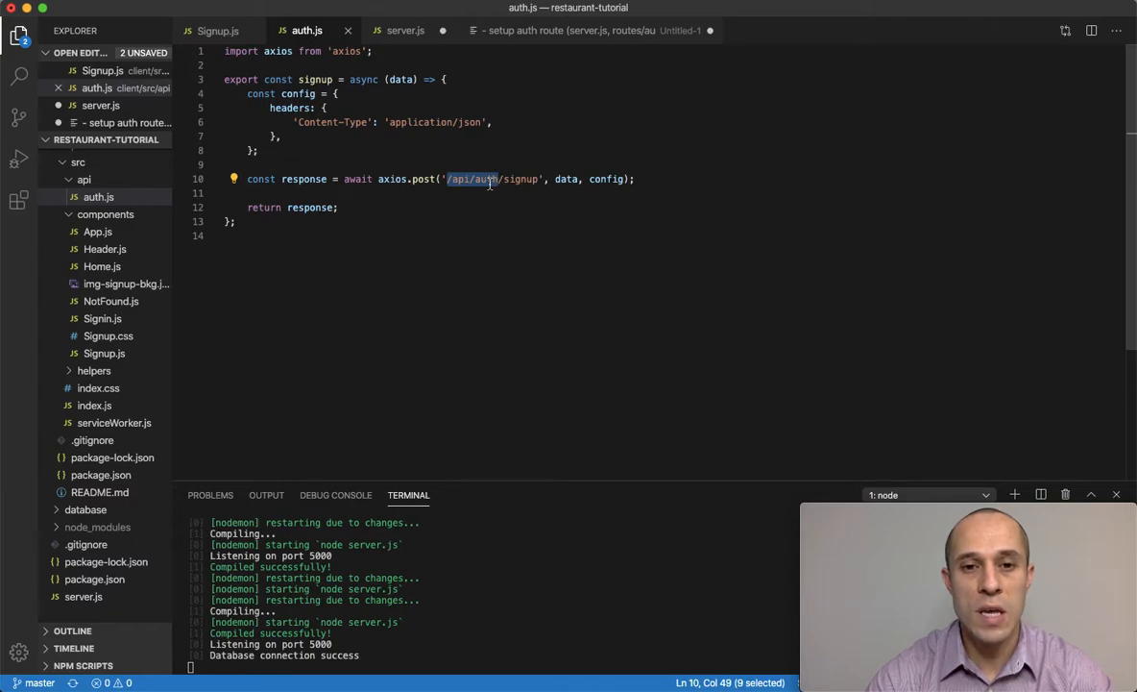
pyautogui.click(406, 30)
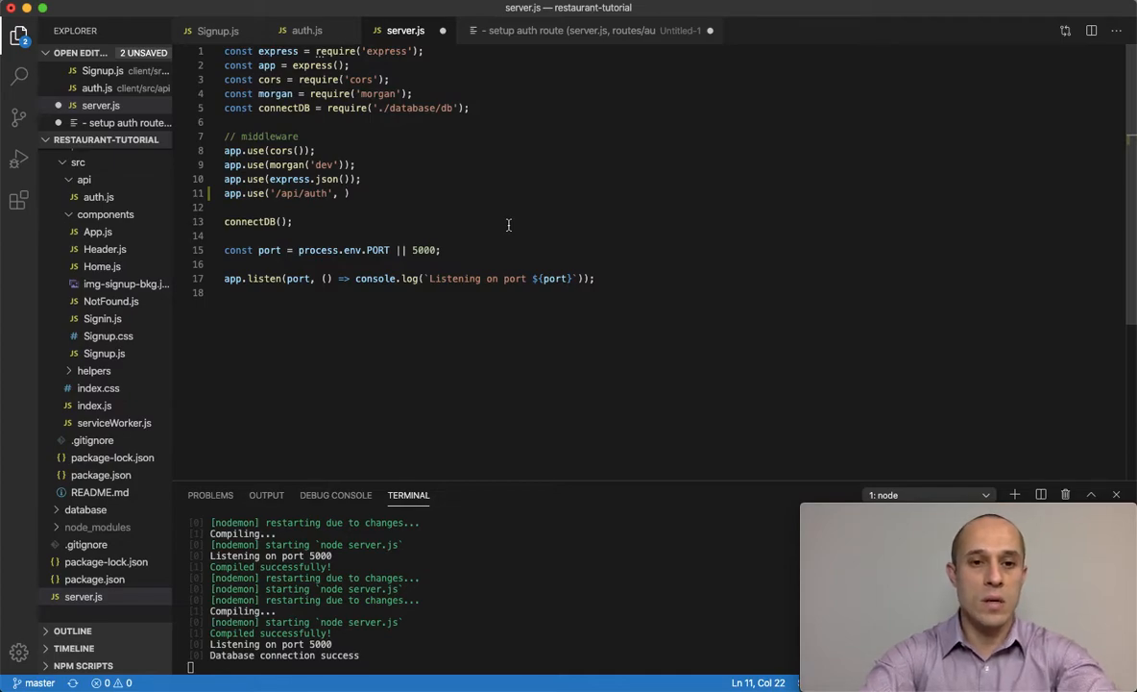
pyautogui.write('authRou')
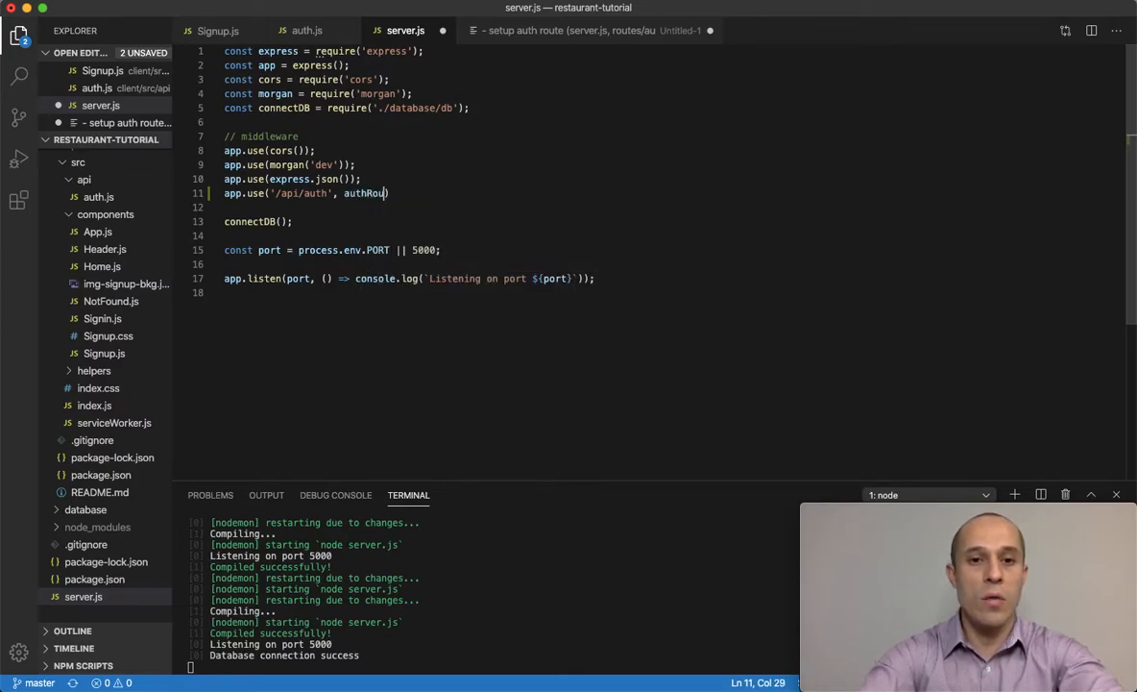
pyautogui.write('tes);')
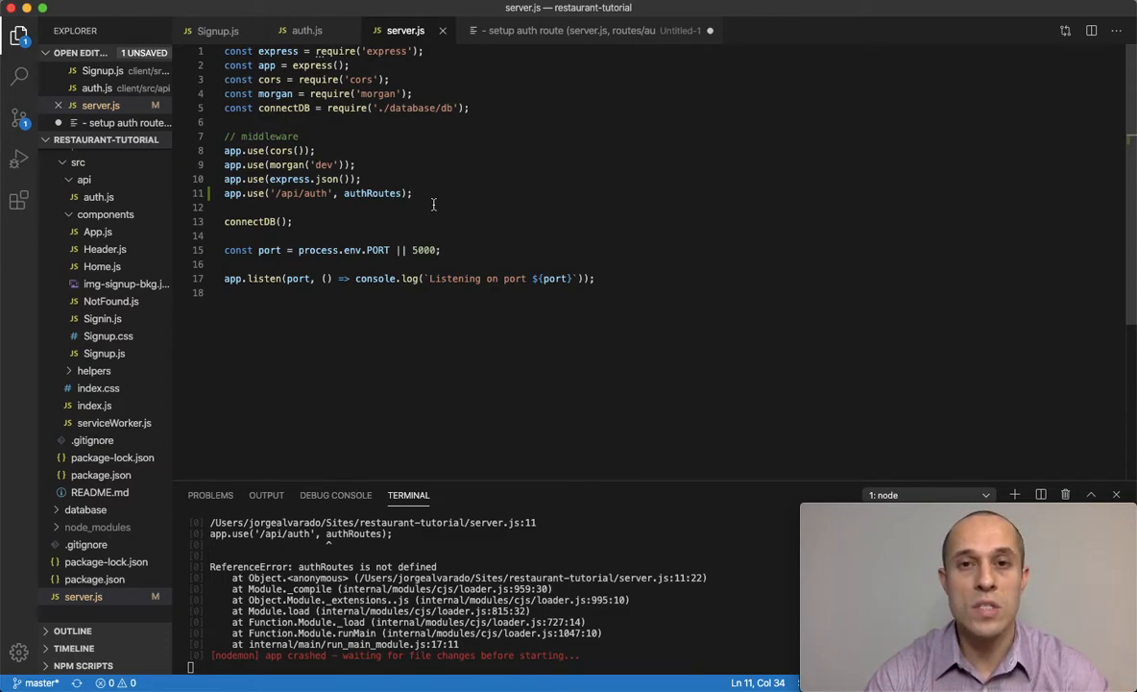
pyautogui.moveTo(494, 123)
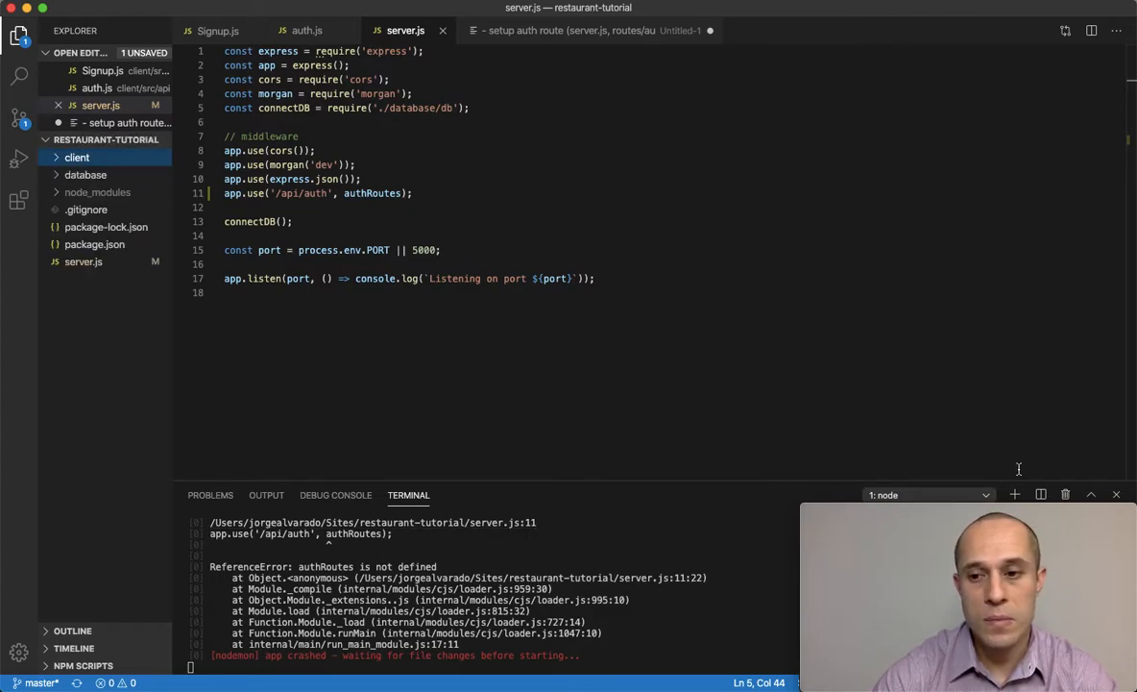
# Step: Run mkdir routes in a new terminal and create auth.js inside the routes folder
pyautogui.click(1015, 494)
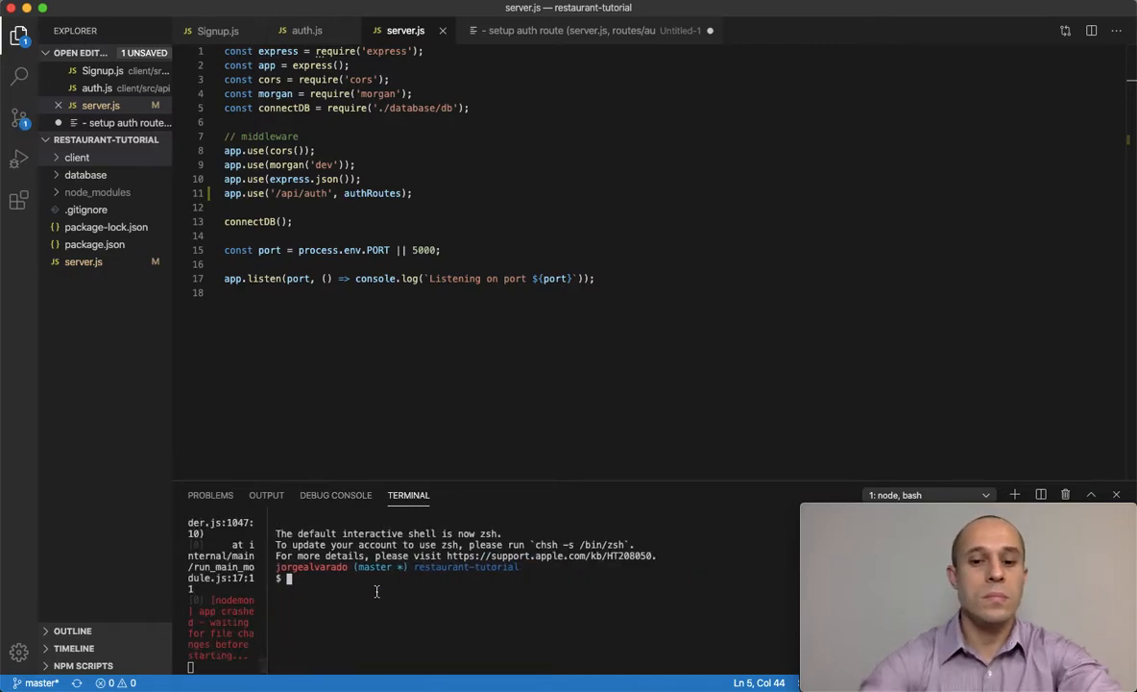
pyautogui.write('mkdir routes')
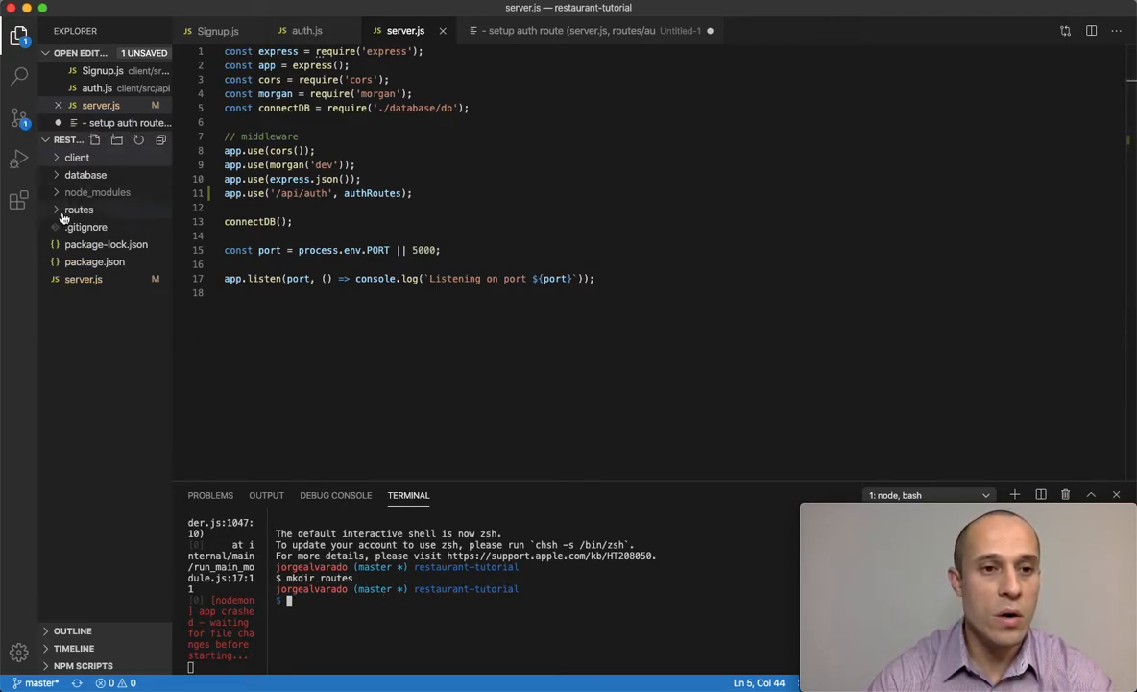
pyautogui.rightClick(79, 210)
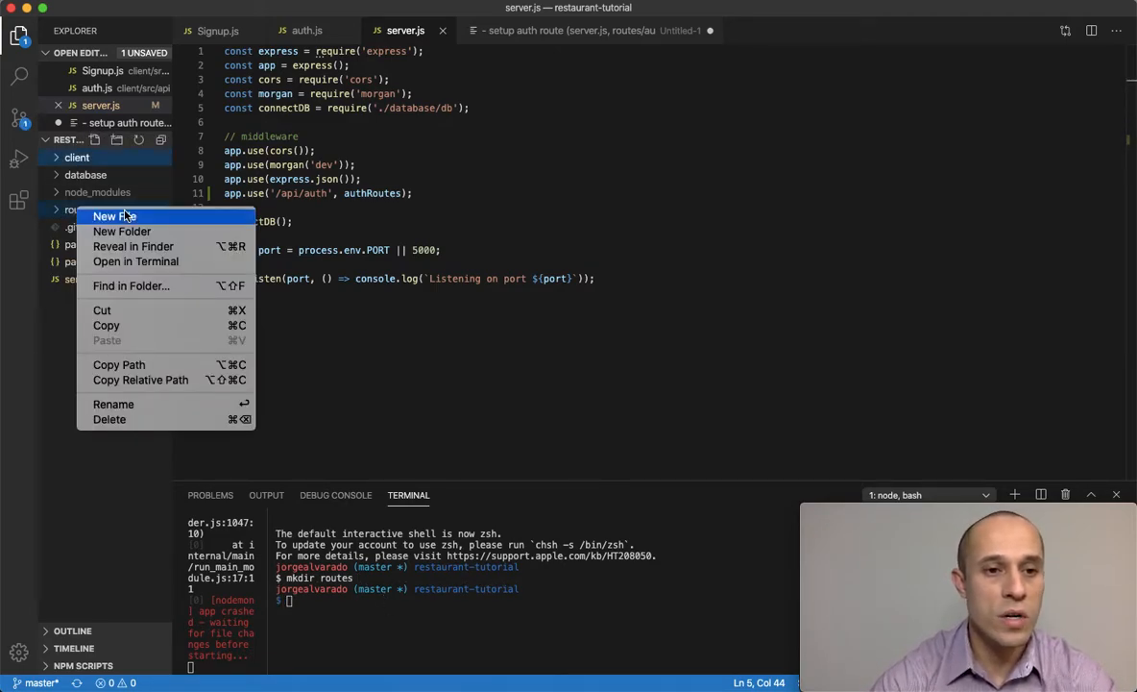
pyautogui.click(113, 216)
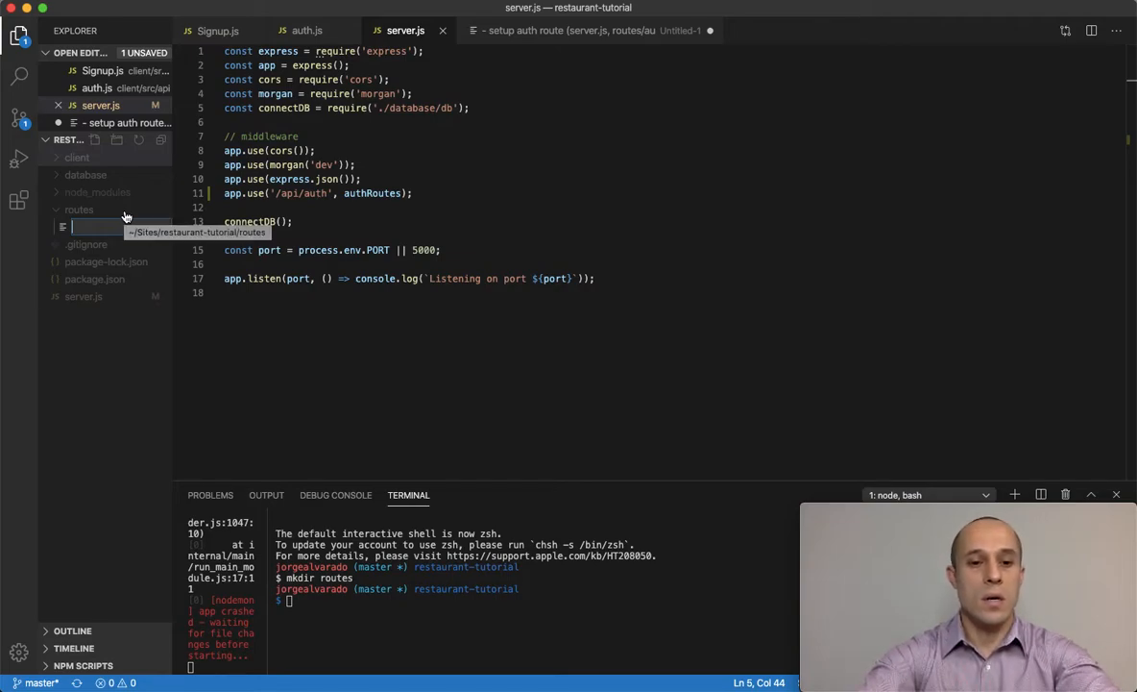
pyautogui.write('auth.js')
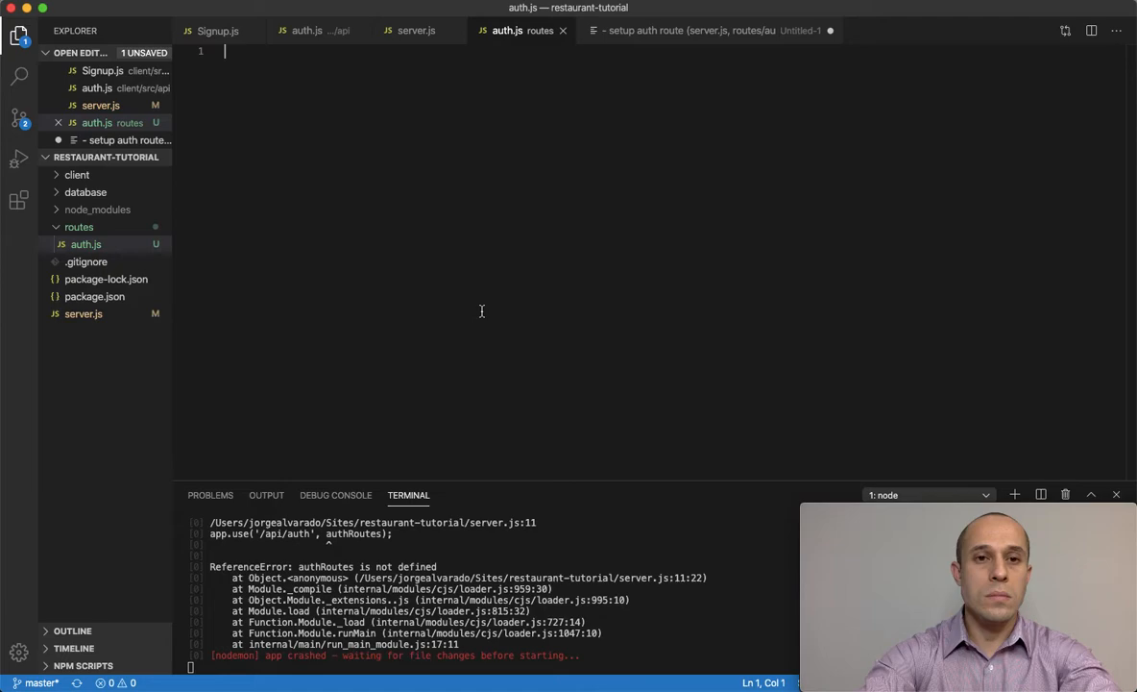
# Step: Require express and create const router = express.Router() in routes/auth.js
pyautogui.write('const express =')
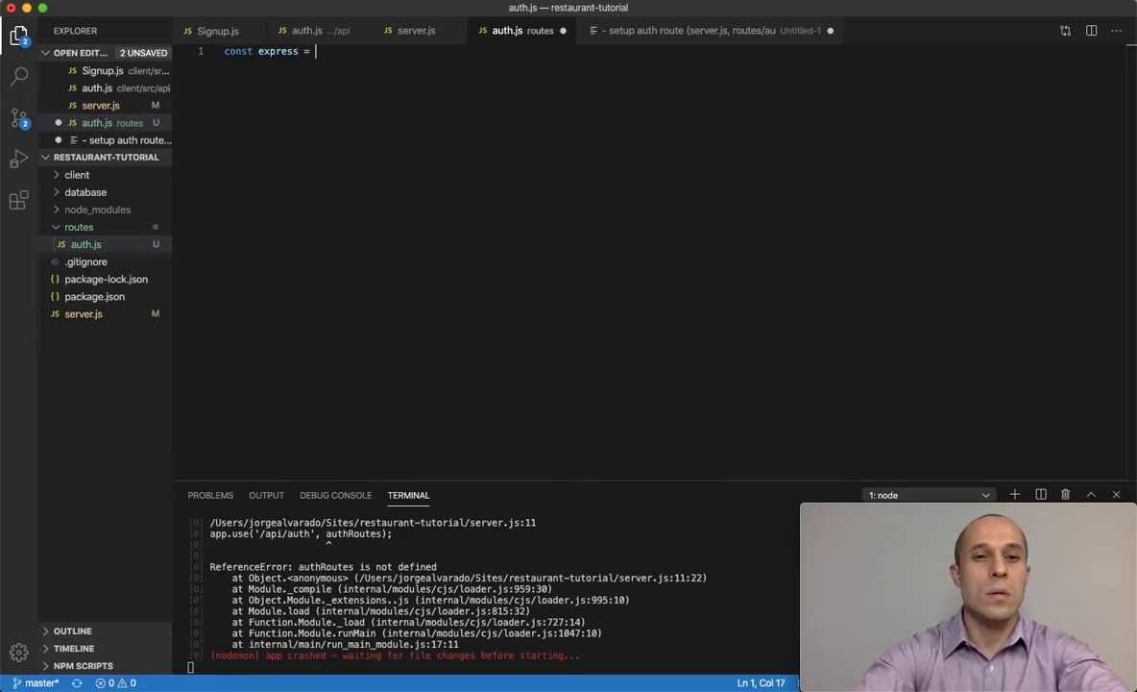
pyautogui.write("require('')")
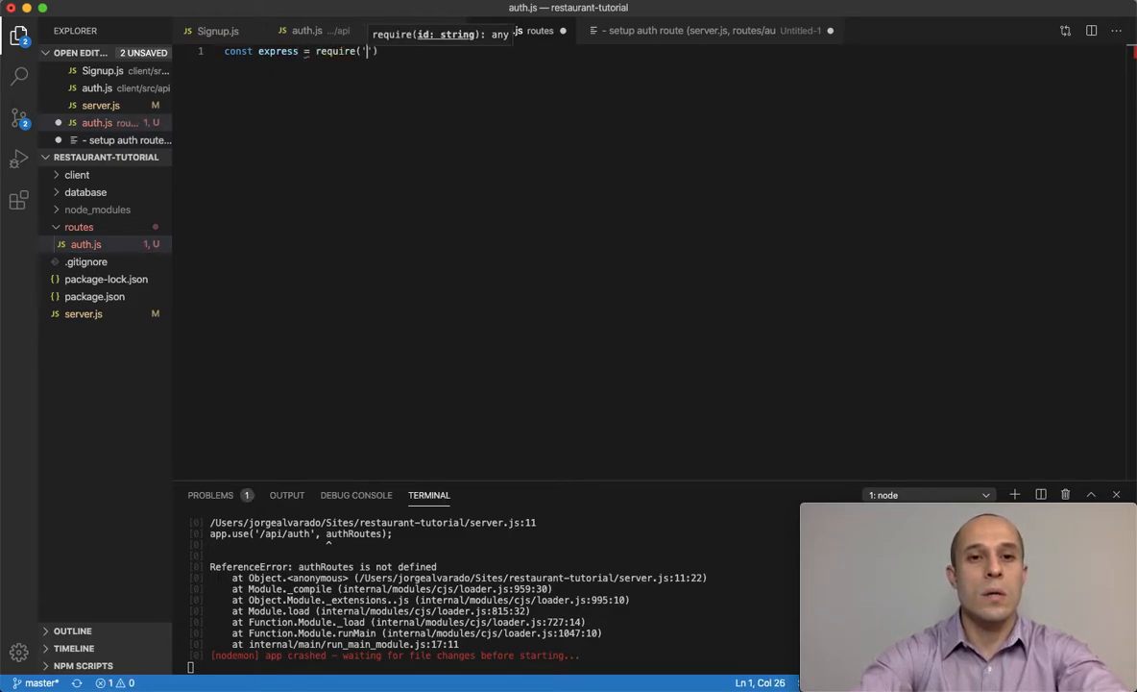
pyautogui.write("express');")
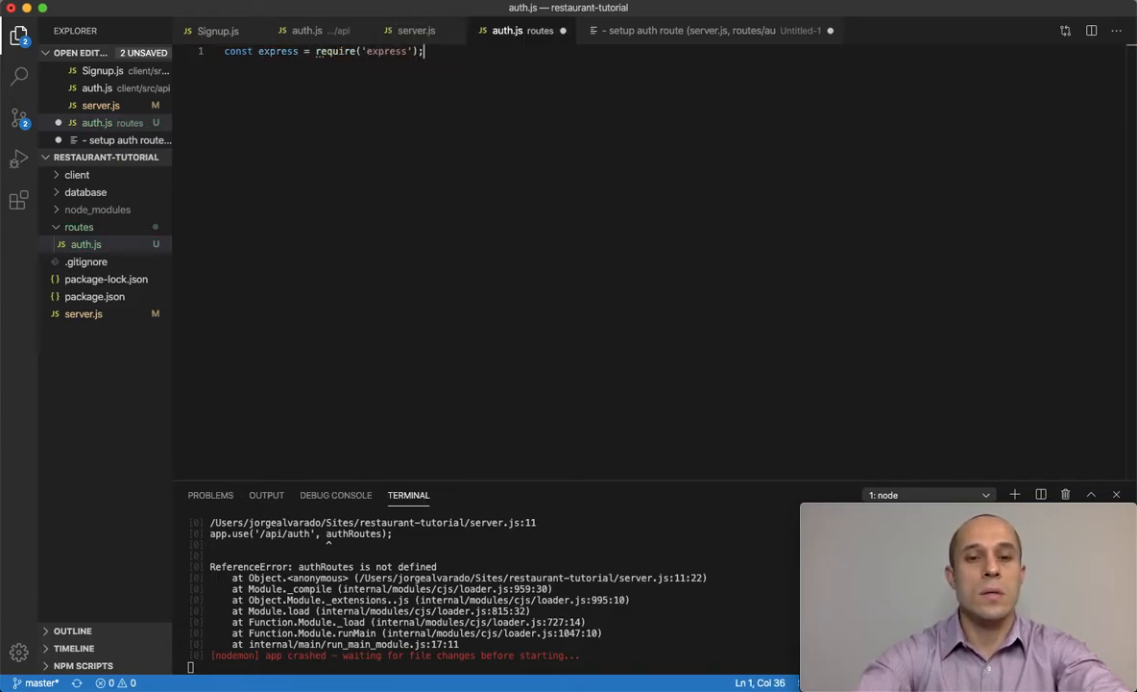
pyautogui.write('const r')
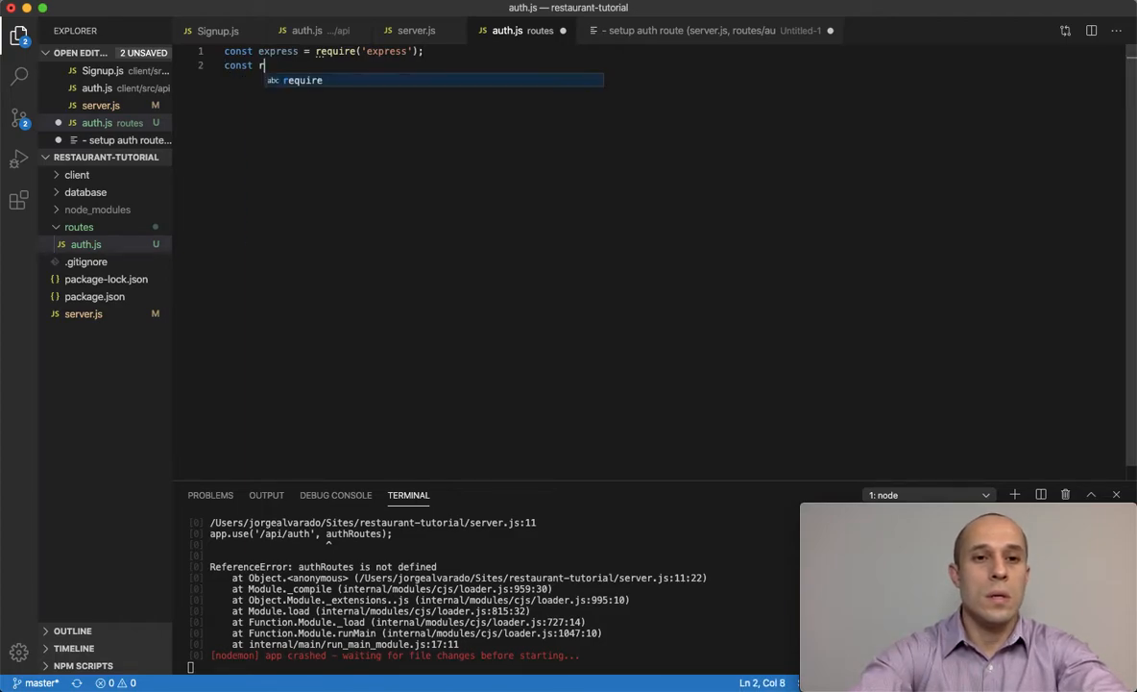
pyautogui.write('outer =')
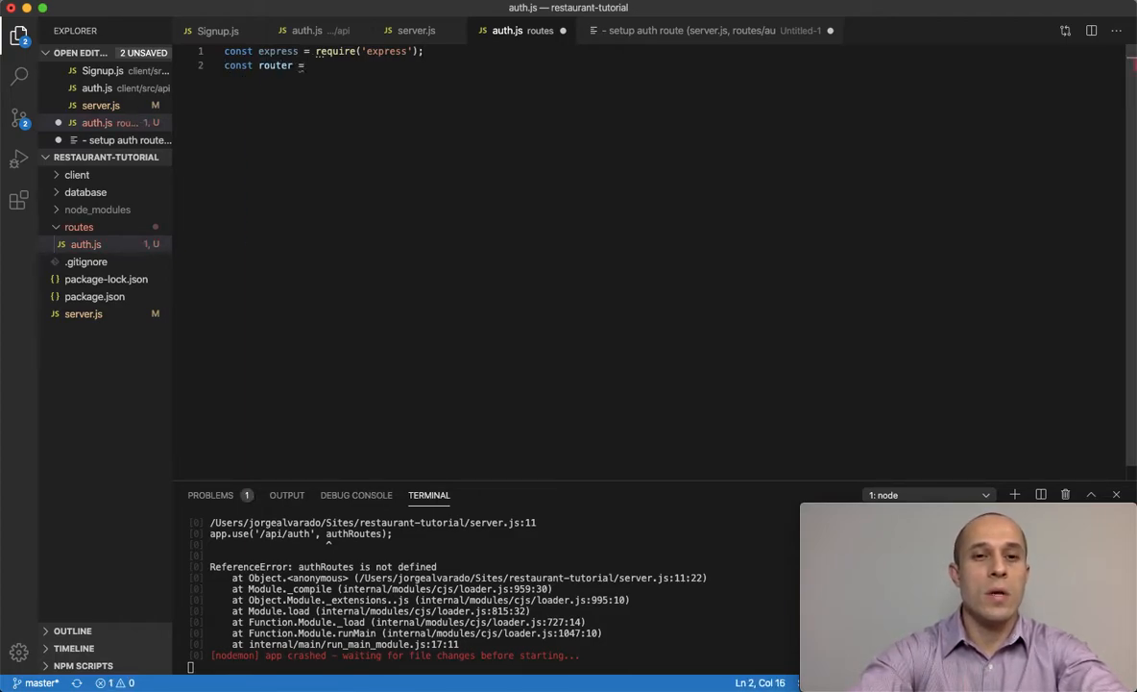
pyautogui.write('express')
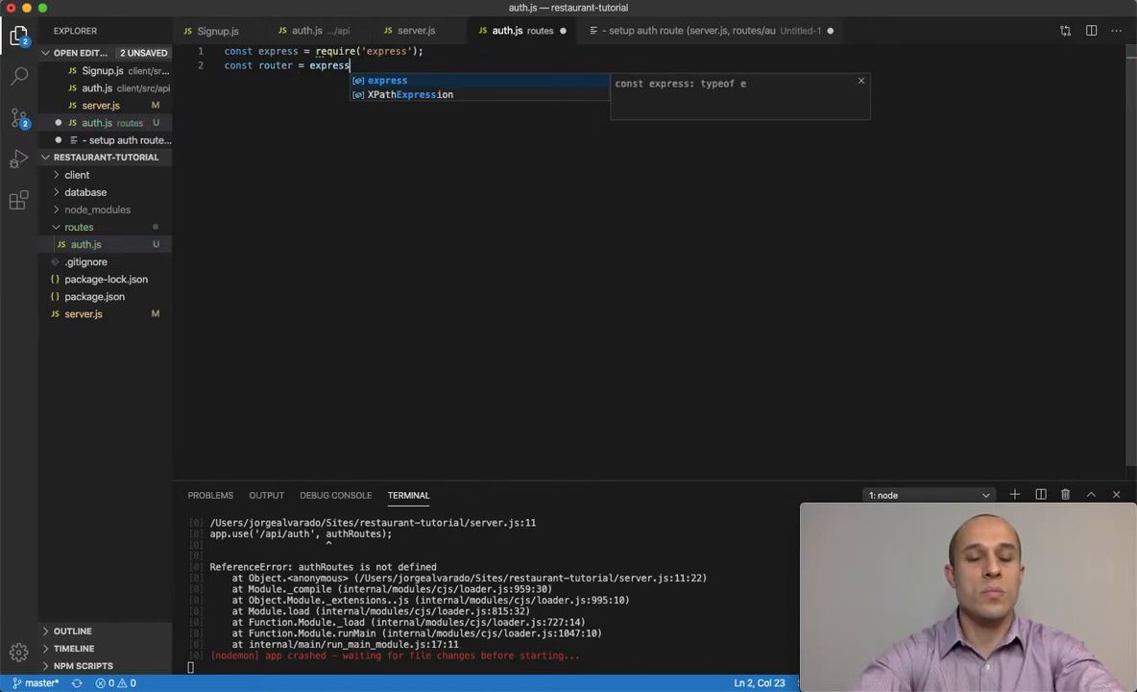
pyautogui.write('.Router();')
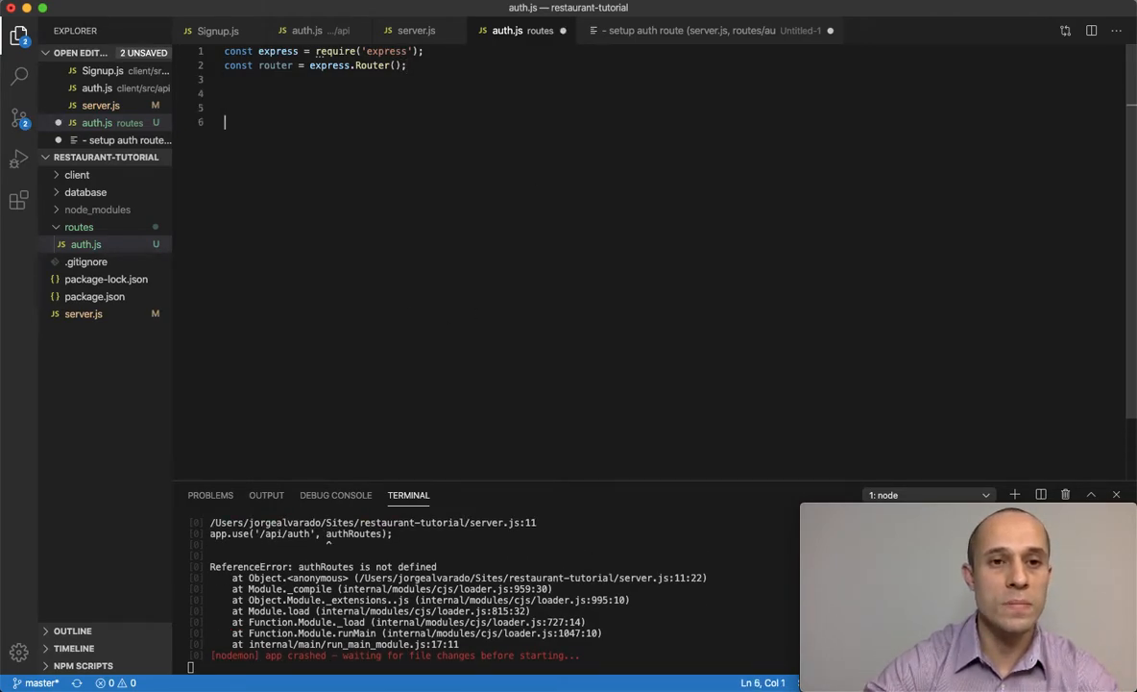
# Step: Add module.exports = router; below the router and go back to server.js
pyautogui.press('Enter')
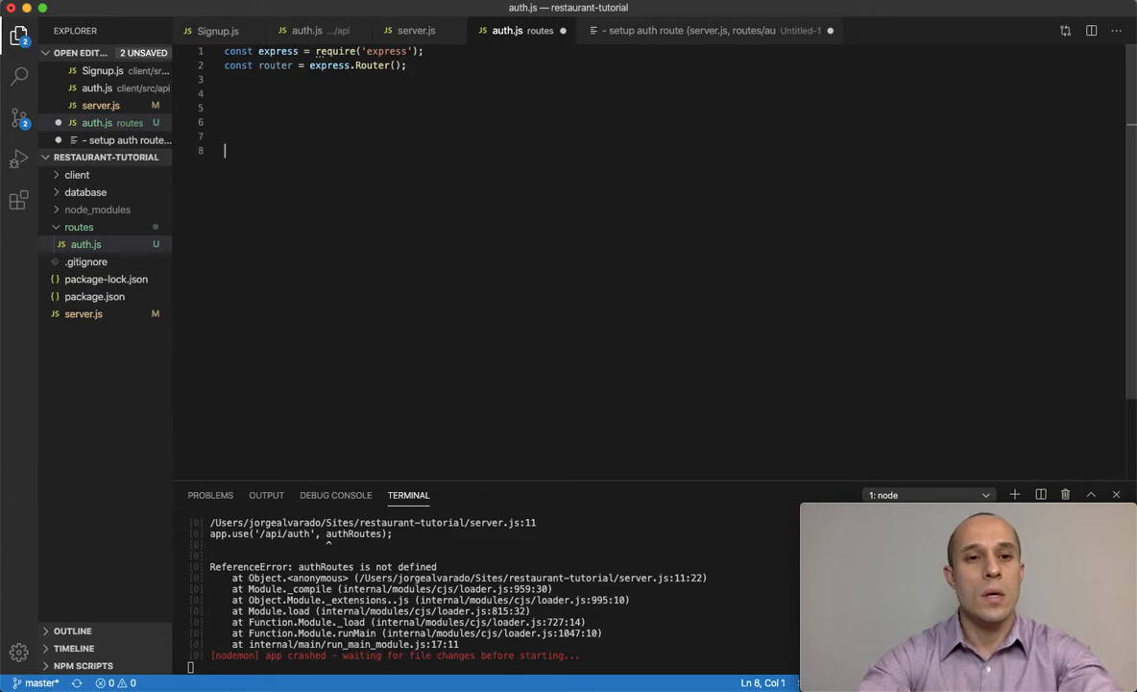
pyautogui.write('mou')
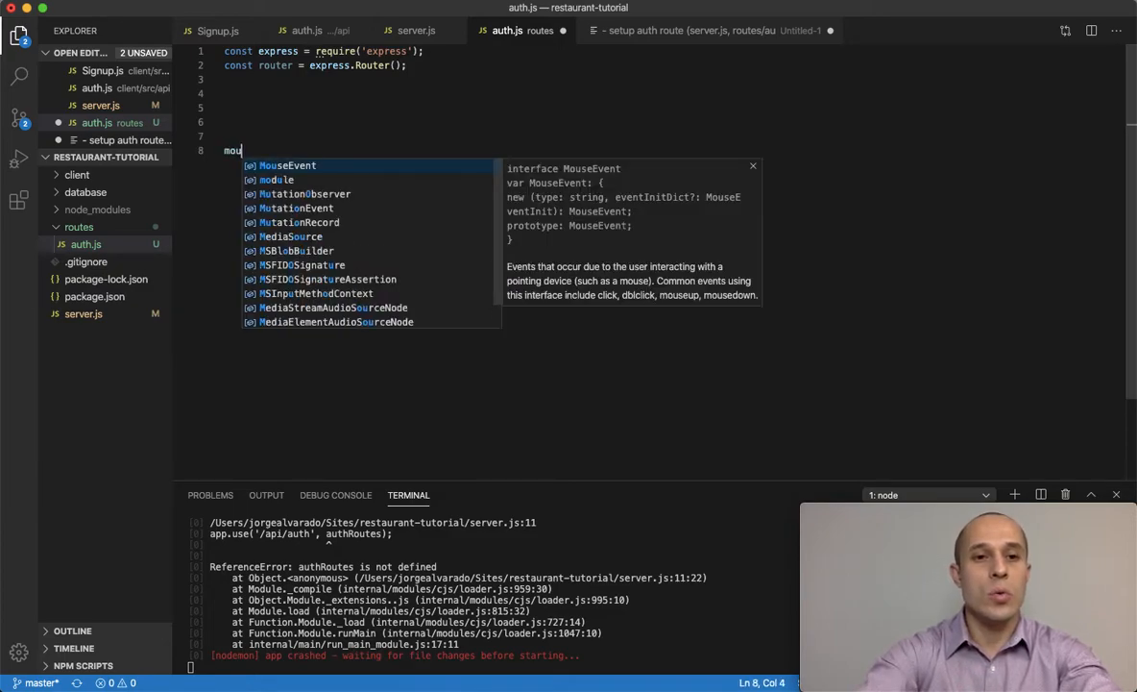
pyautogui.write('module.e')
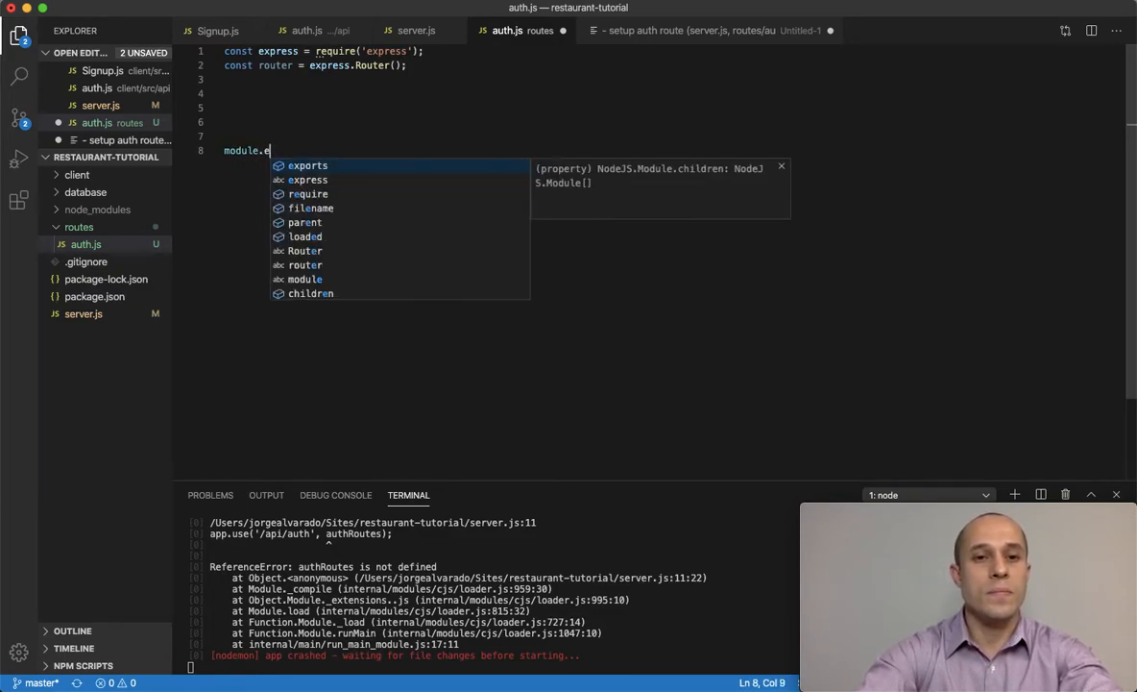
pyautogui.write('xport')
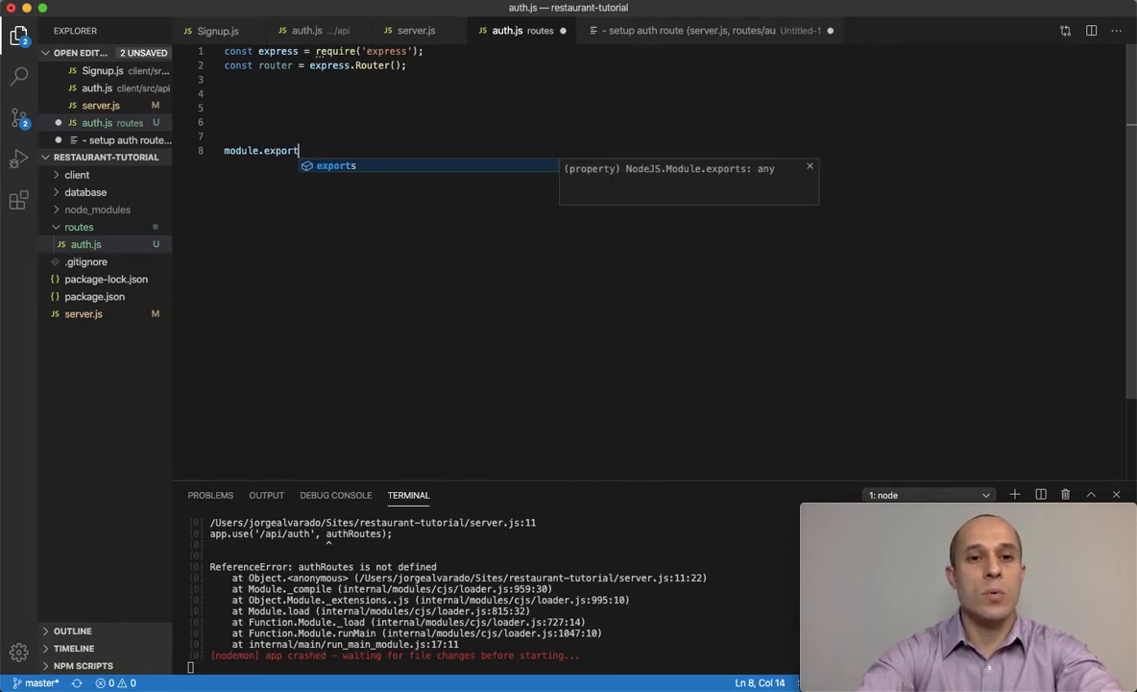
pyautogui.write('s = router;')
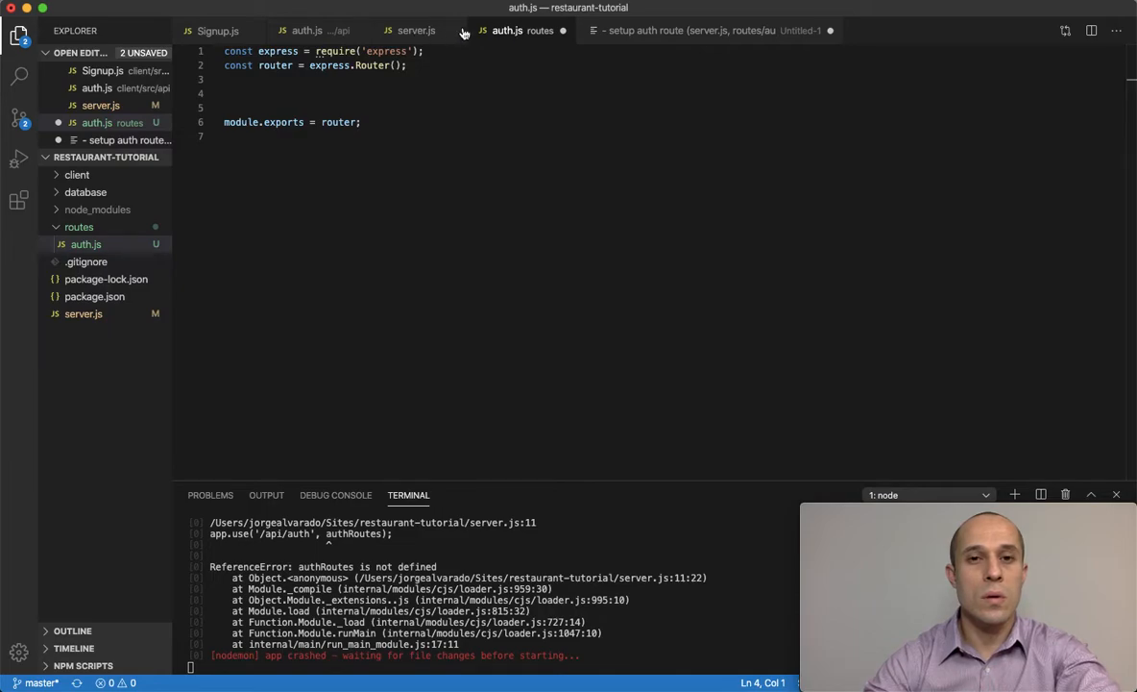
pyautogui.click(416, 30)
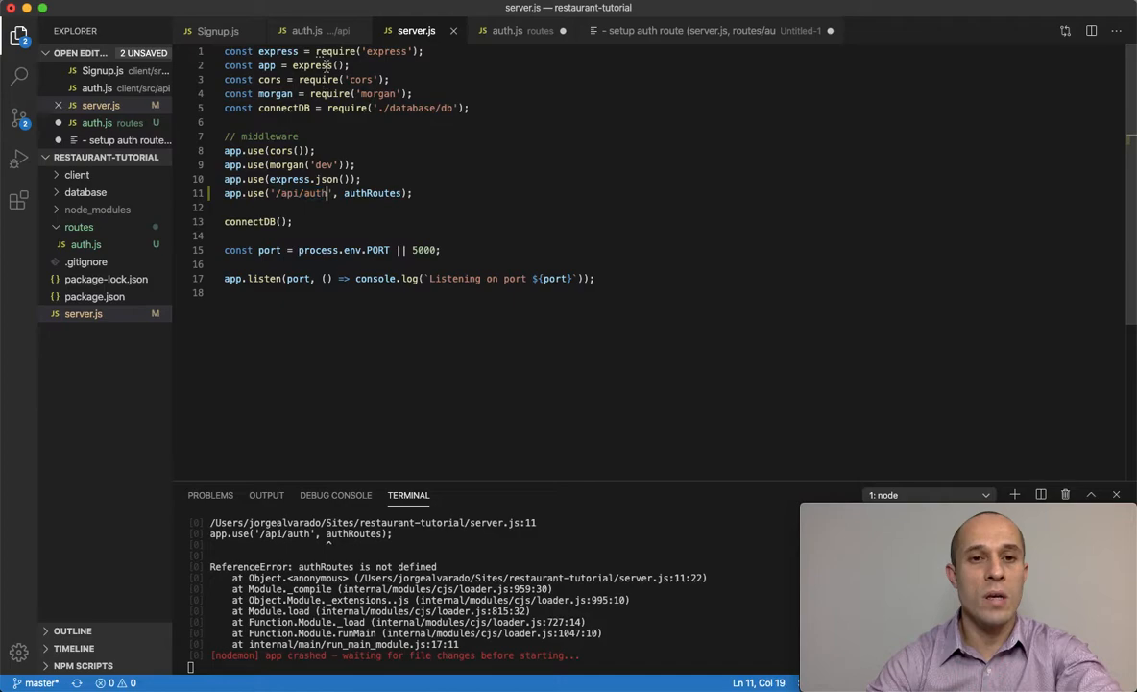
# Step: Check the client's signup URL, then type router.post('/signup') in routes/auth.js
pyautogui.click(306, 30)
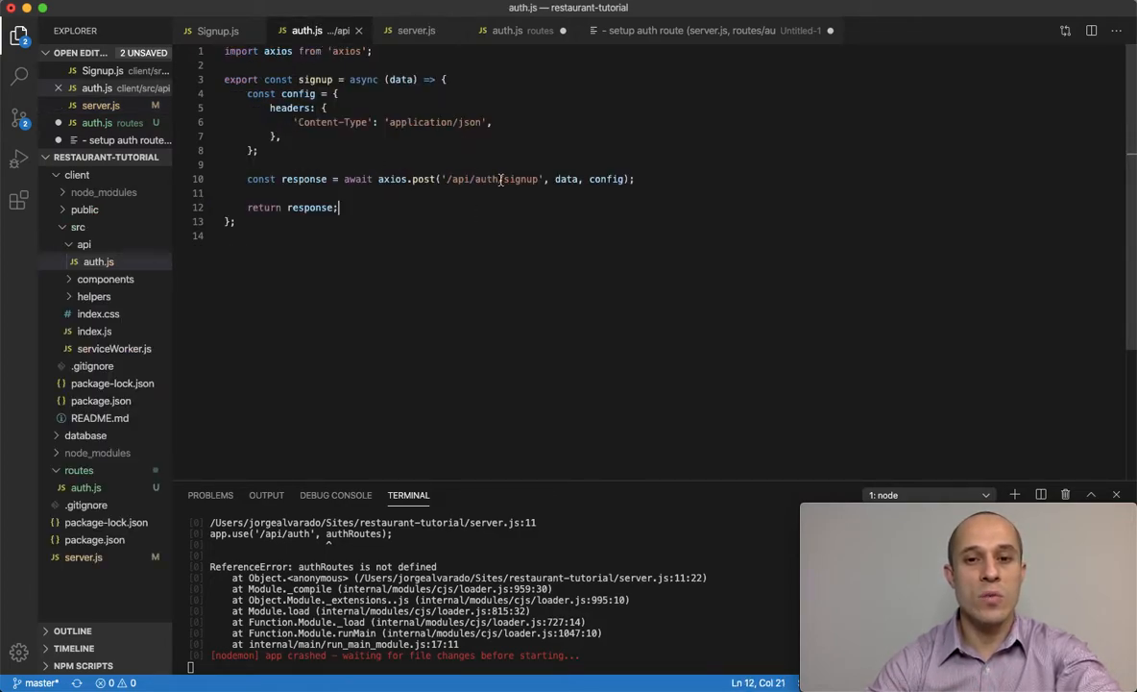
pyautogui.doubleClick(522, 178)
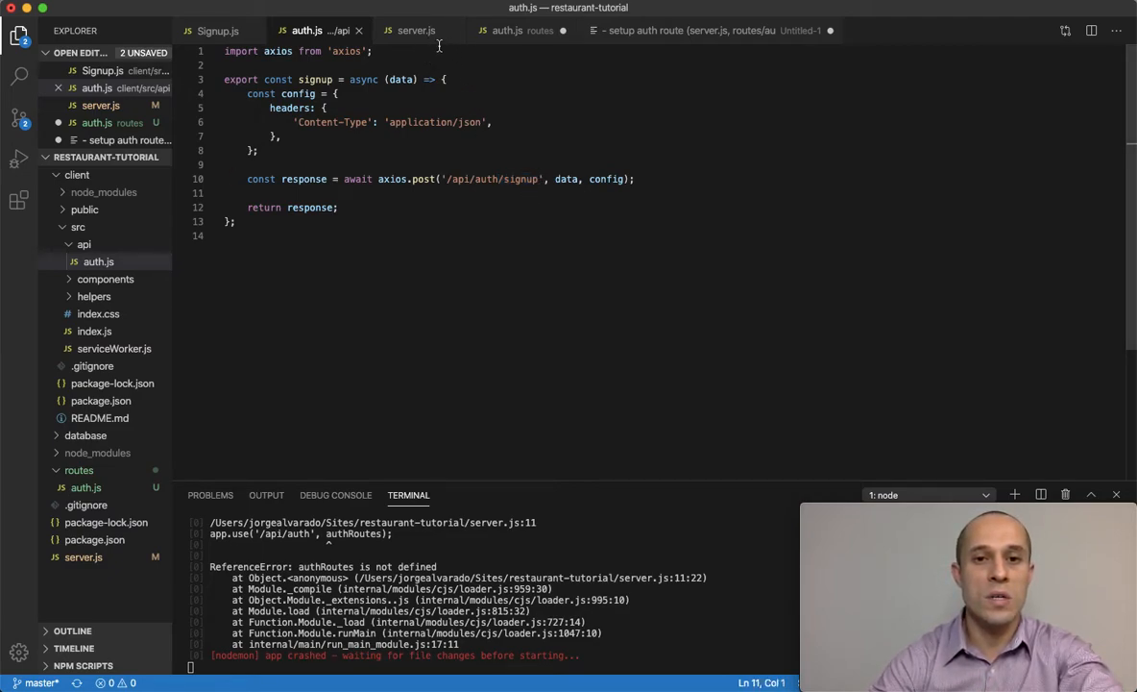
pyautogui.click(508, 29)
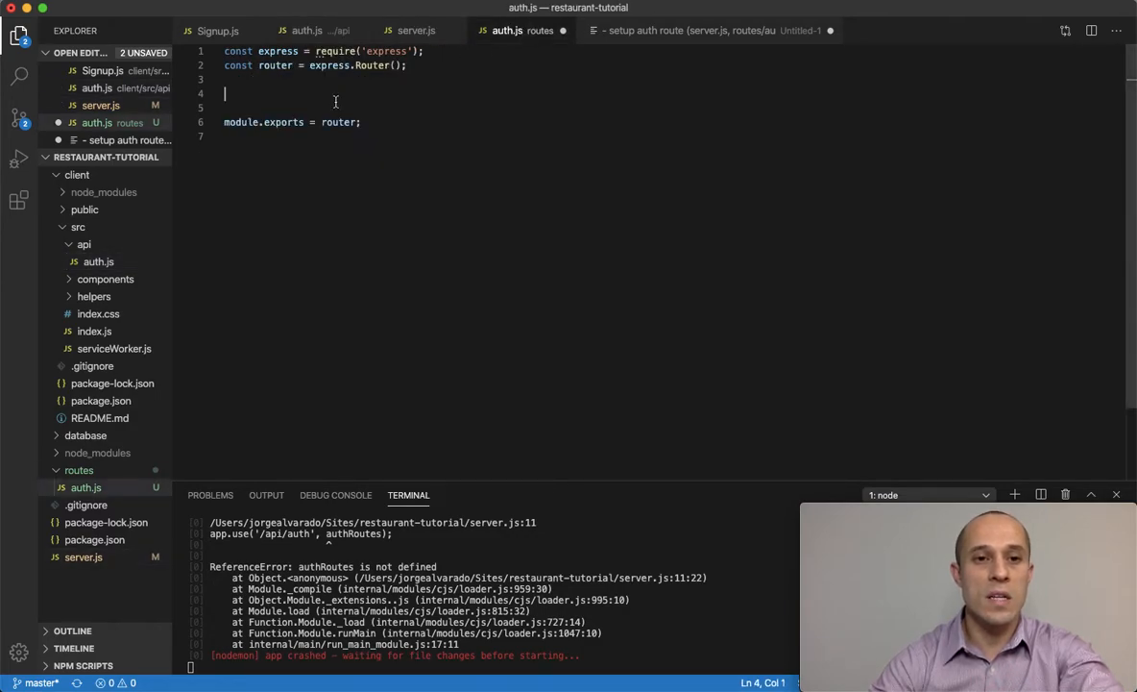
pyautogui.write('a')
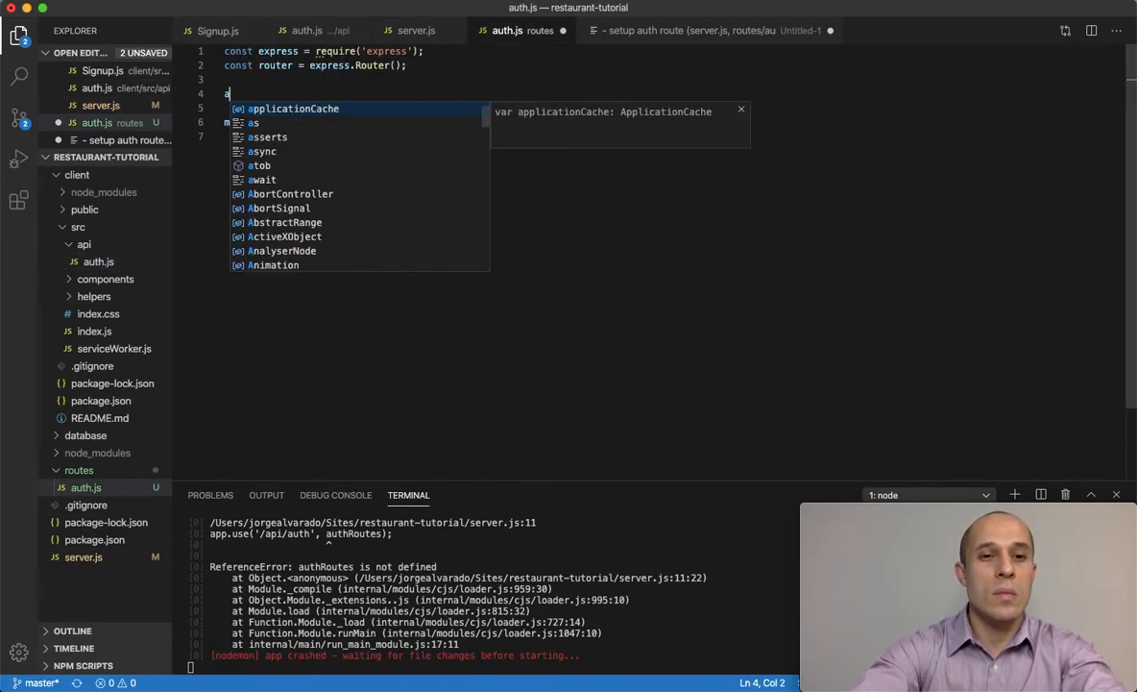
pyautogui.write('router.')
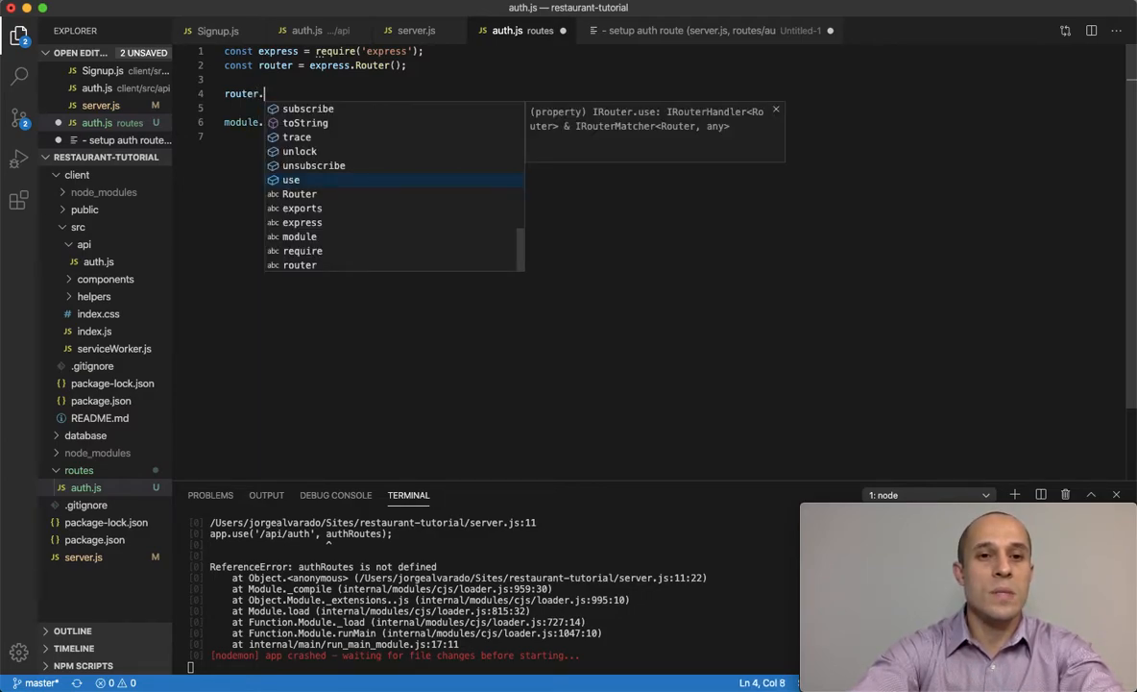
pyautogui.write('post')
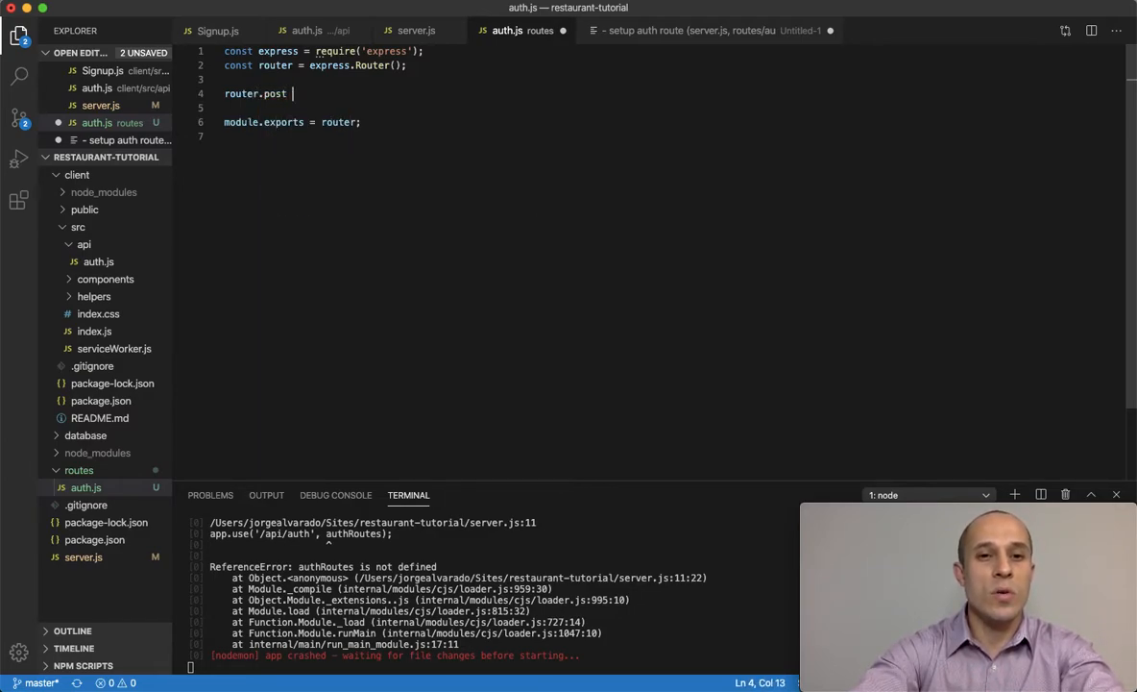
pyautogui.write('()')
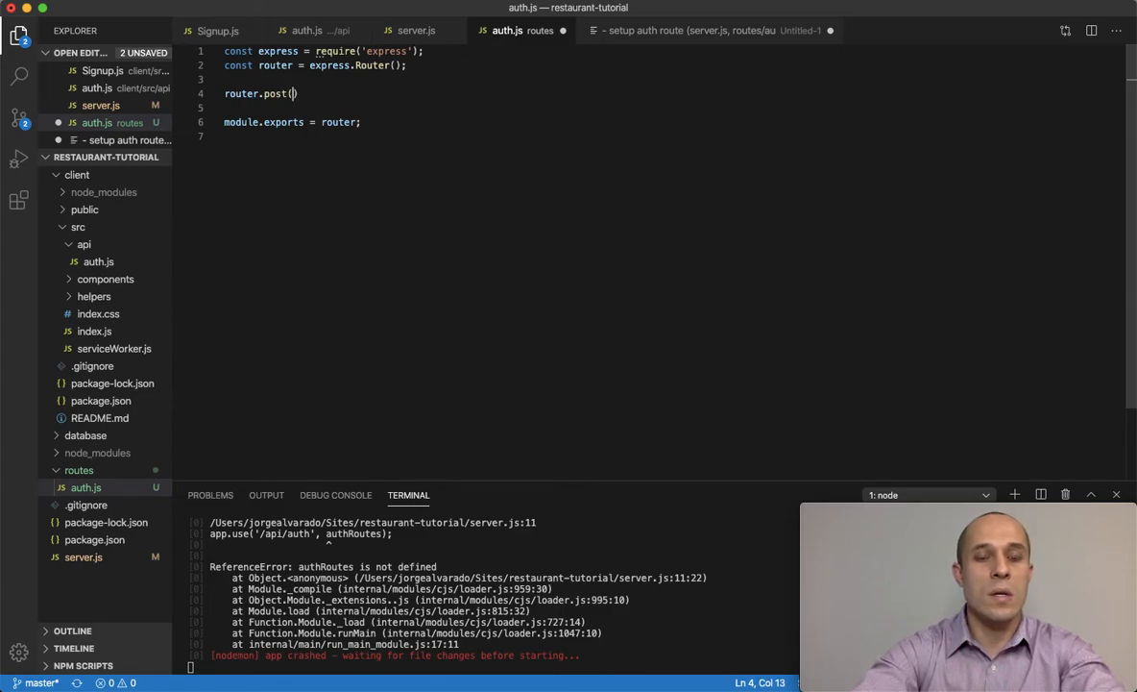
pyautogui.write("'/signup'")
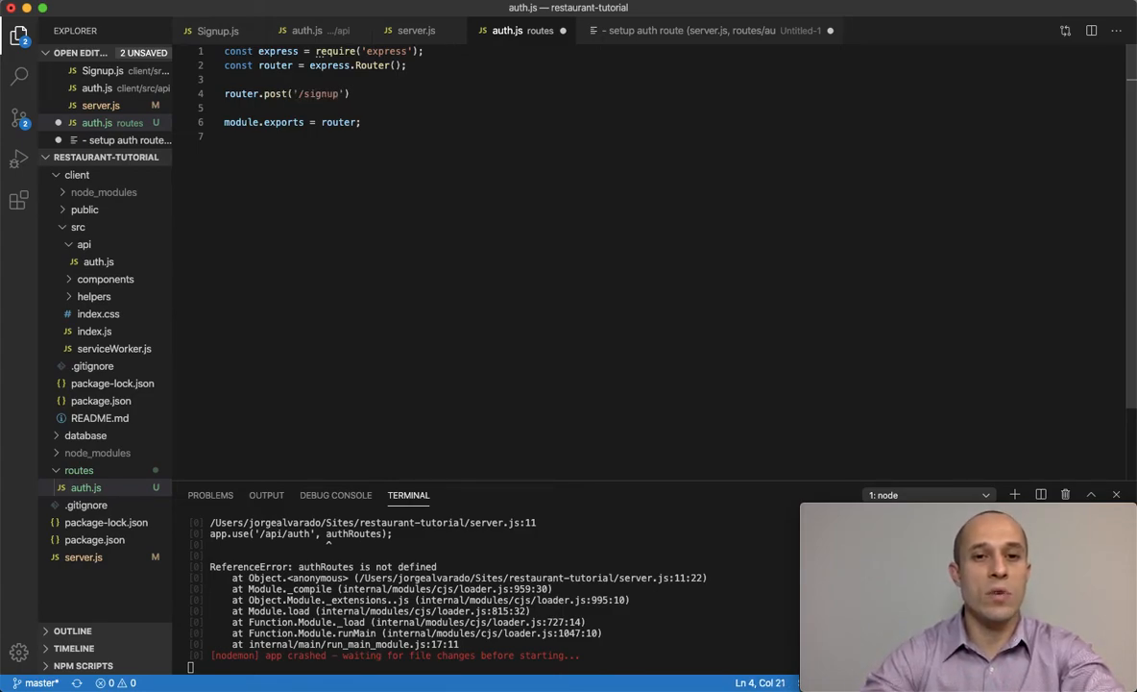
pyautogui.click(344, 93)
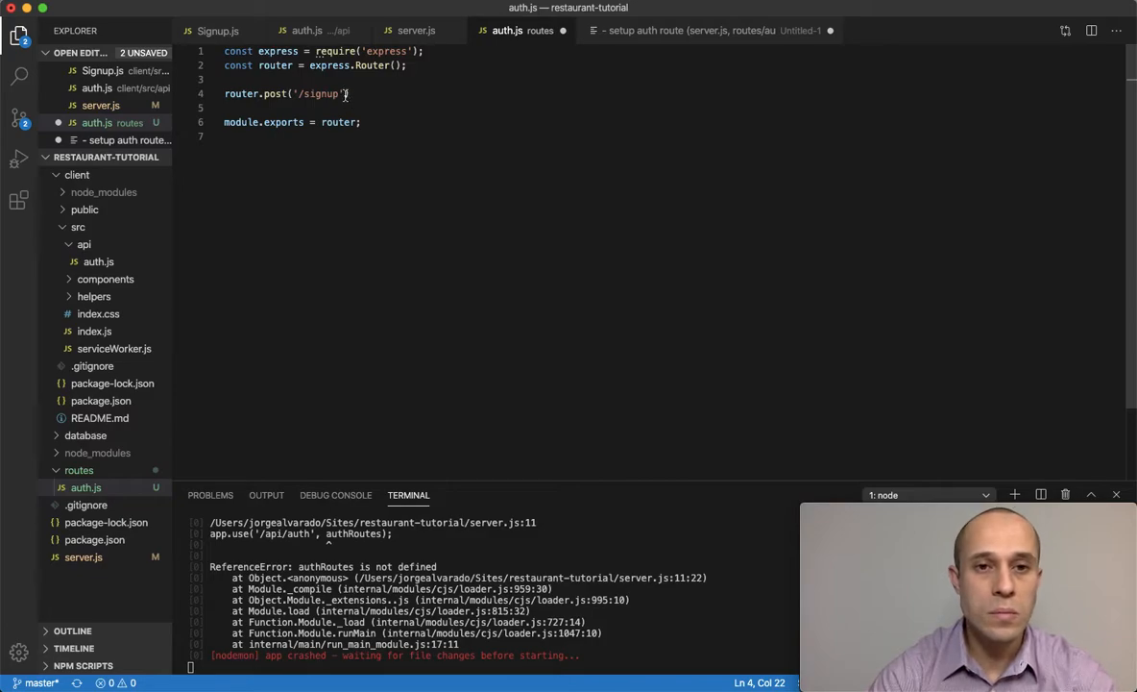
pyautogui.click(416, 30)
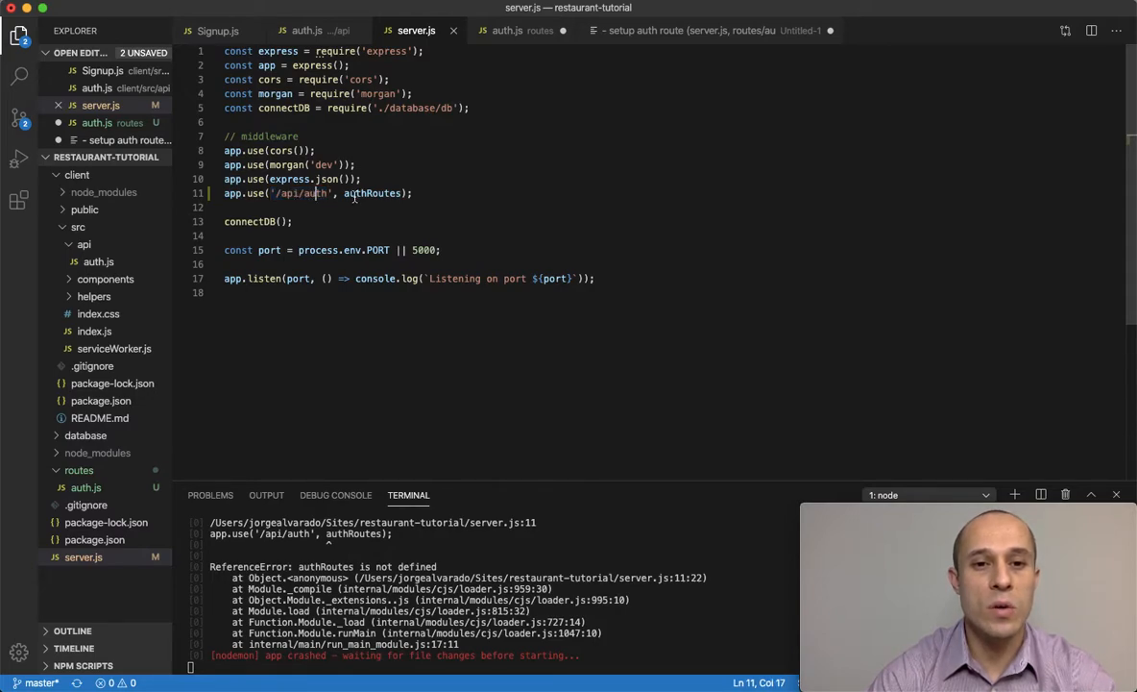
# Step: Add const authRoutes = require('./routes/auth') to server.js below the connectDB require
pyautogui.doubleClick(372, 193)
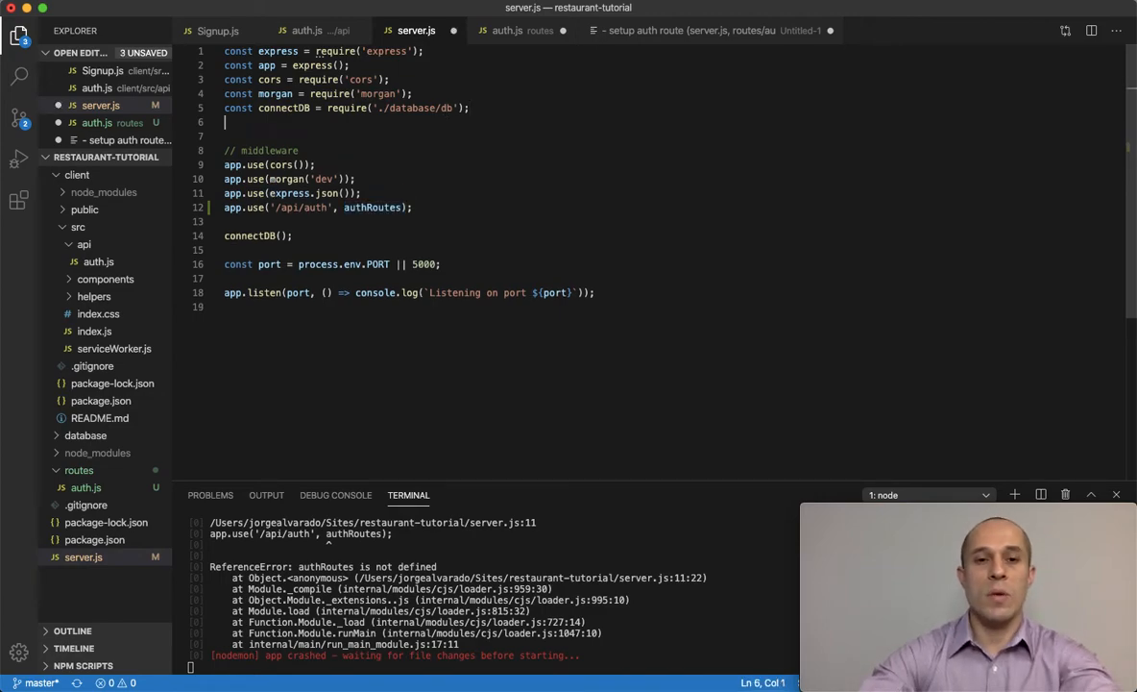
pyautogui.write('cont')
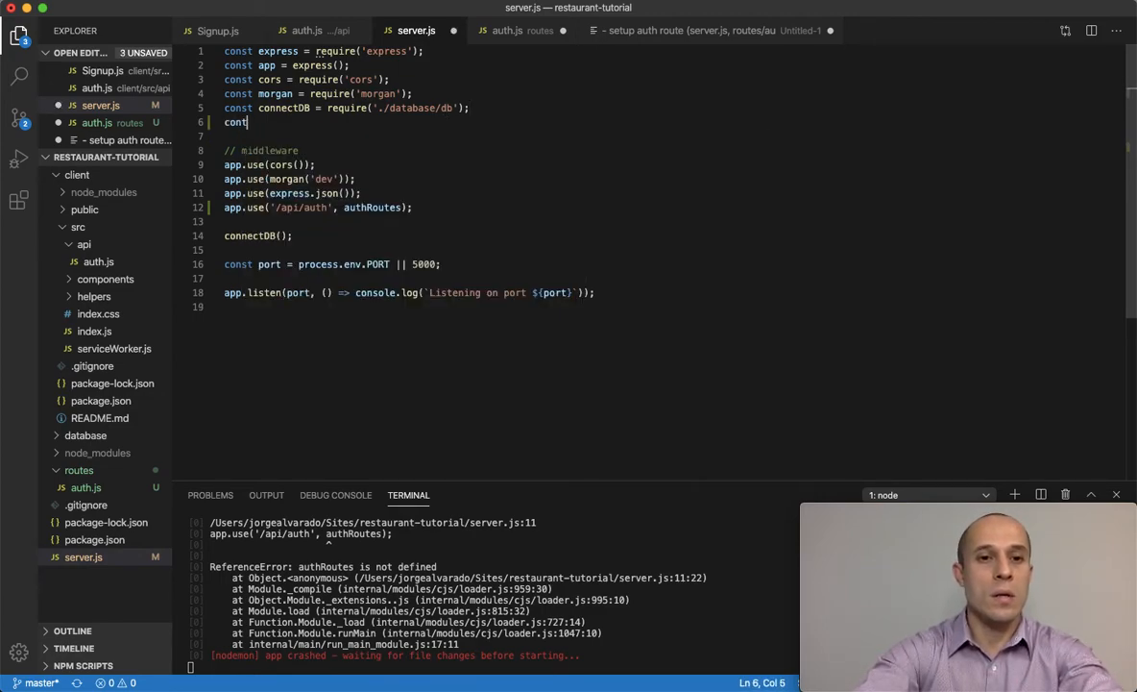
pyautogui.write("authRoutes = require('.")
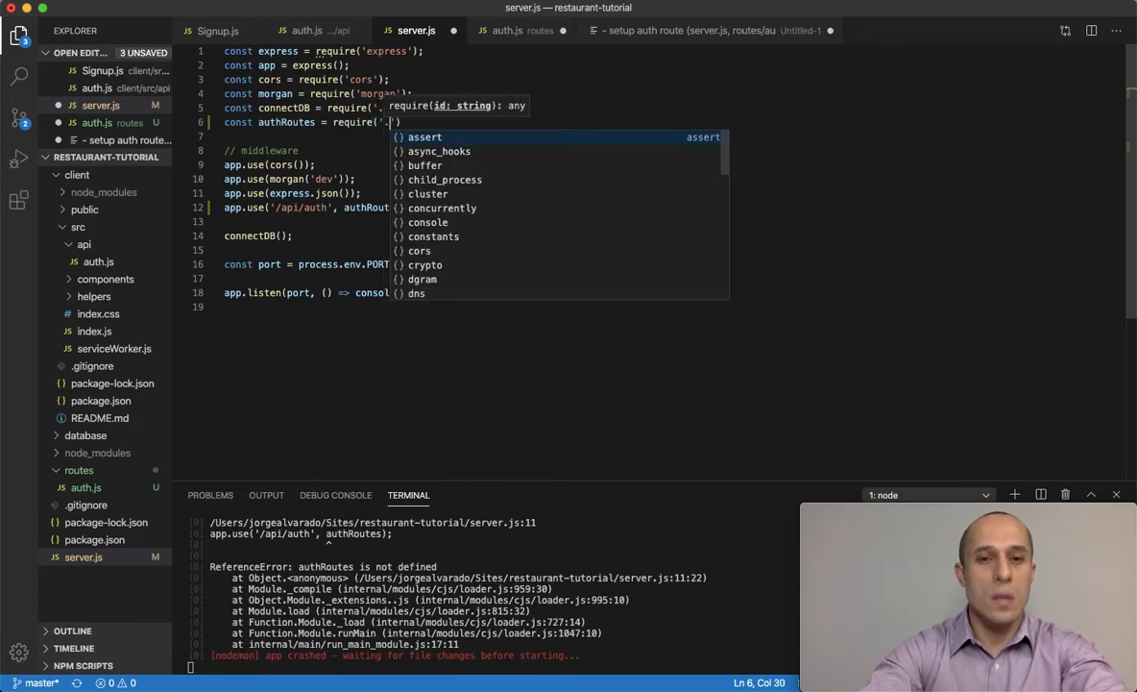
pyautogui.write('/routers')
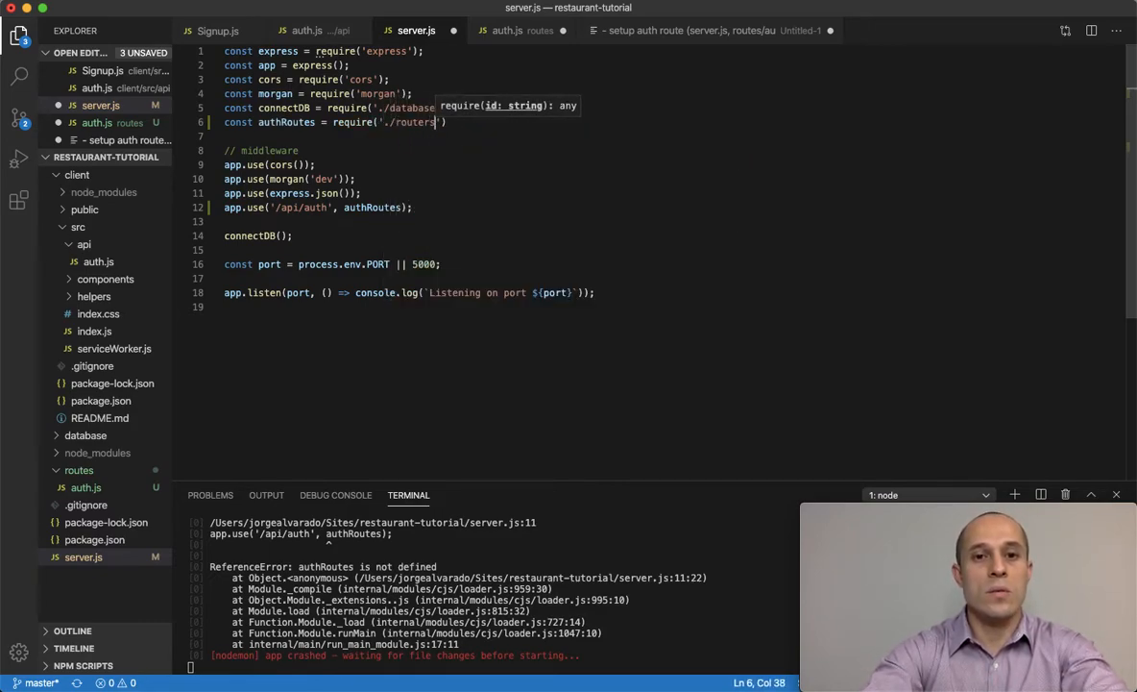
pyautogui.write('/auth')
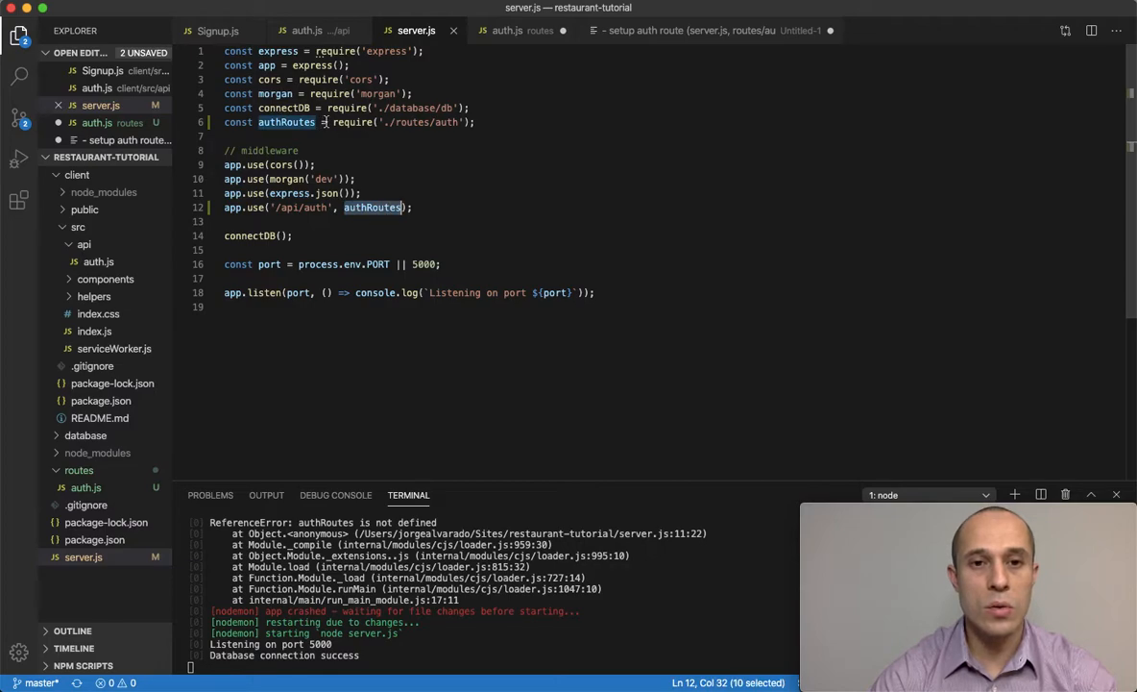
pyautogui.click(353, 122)
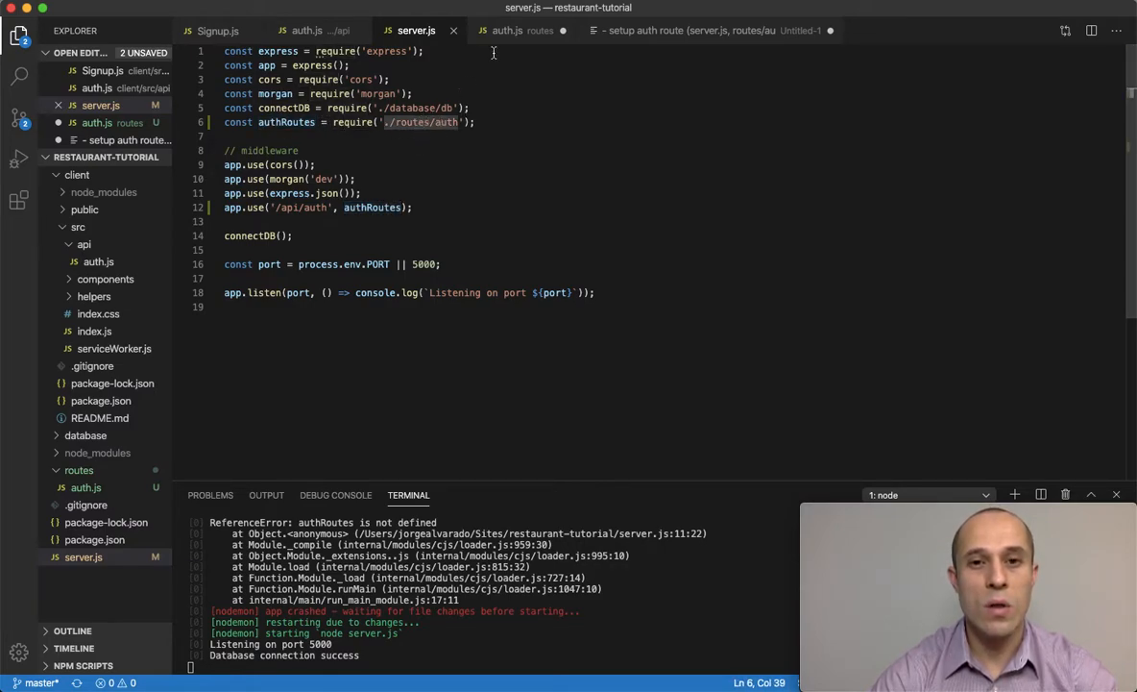
# Step: Give router.post('/signup') a (req, res) handler logging 'Inside signup controller'
pyautogui.click(509, 30)
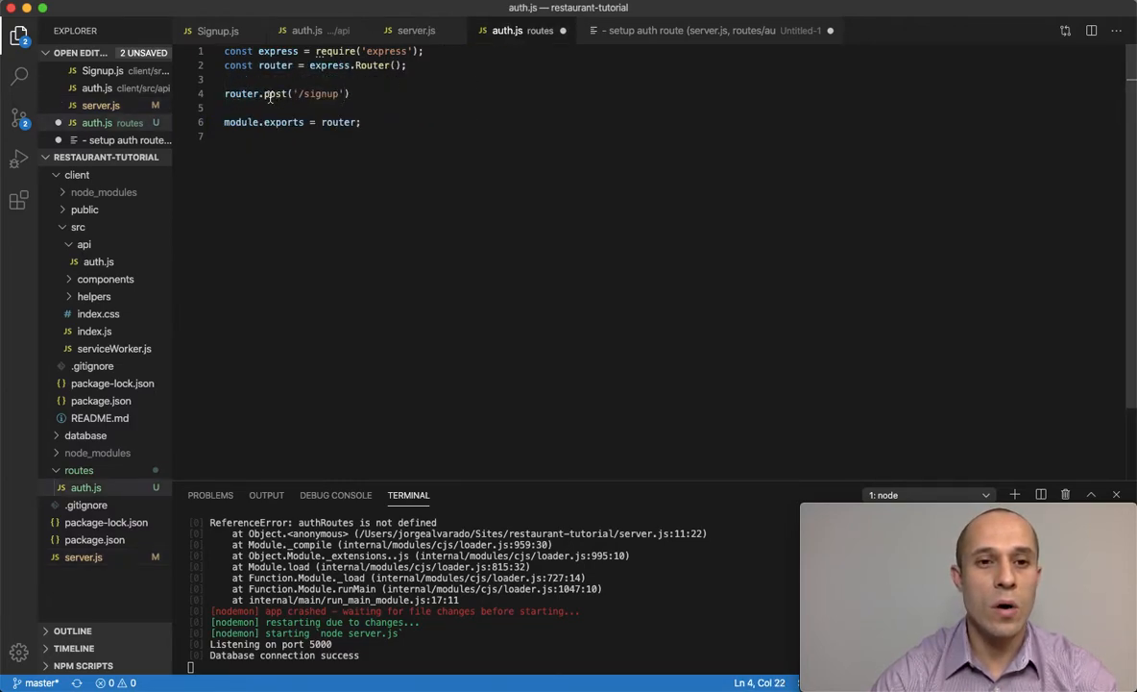
pyautogui.click(295, 93)
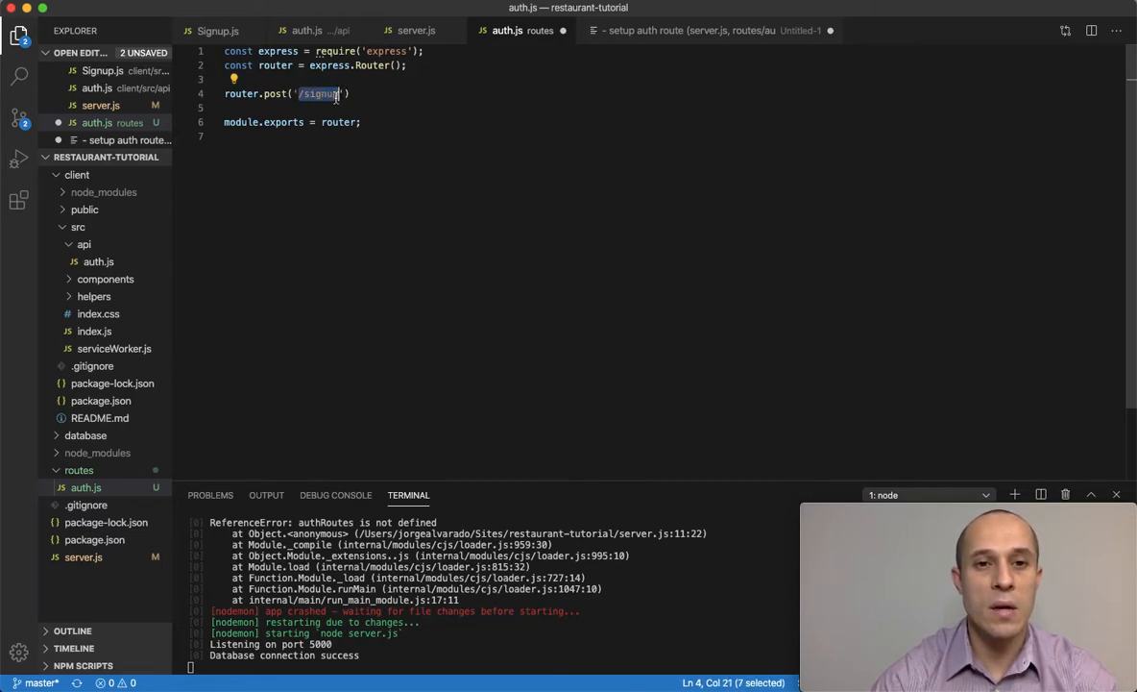
pyautogui.write(',')
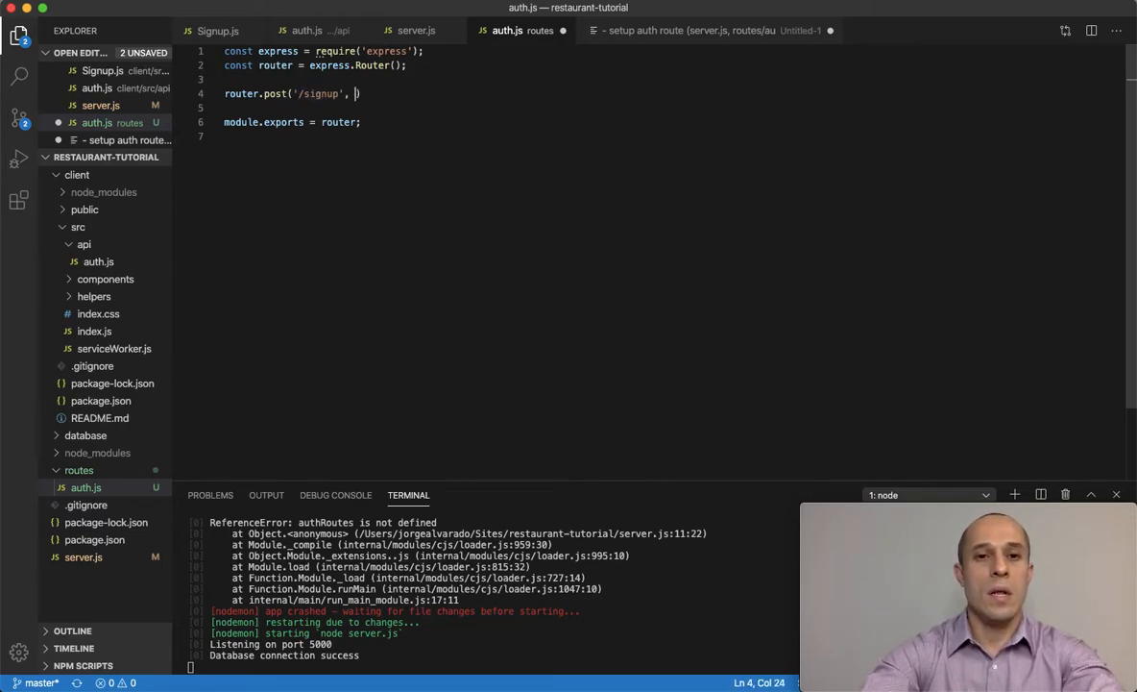
pyautogui.write('(')
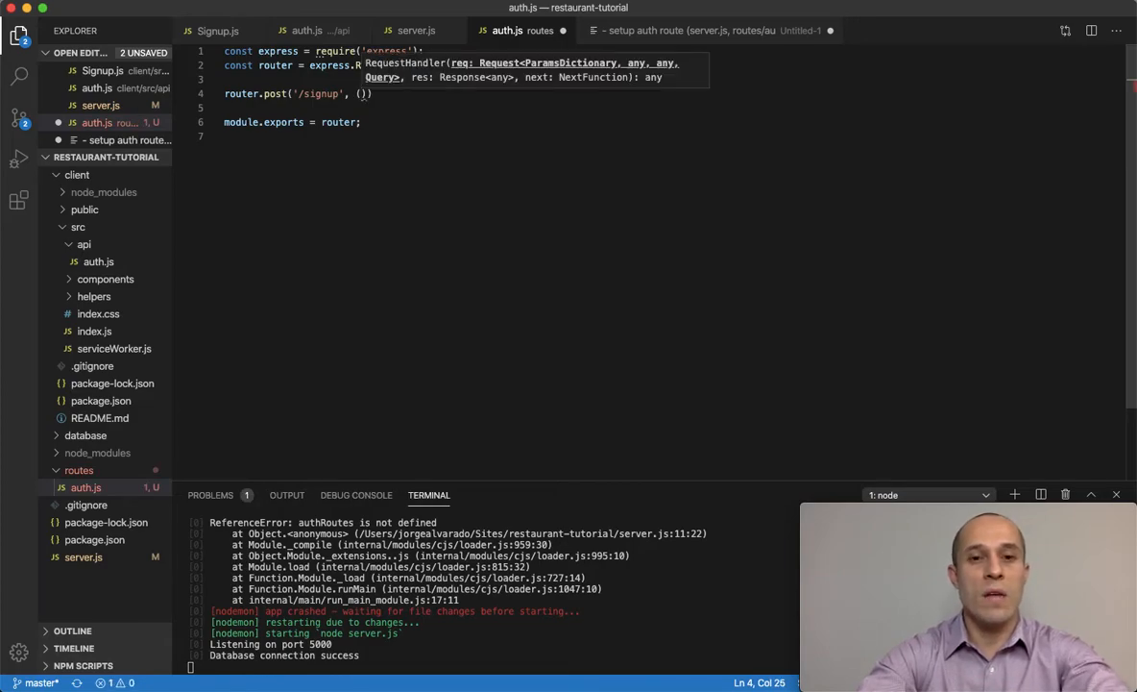
pyautogui.write('req, res')
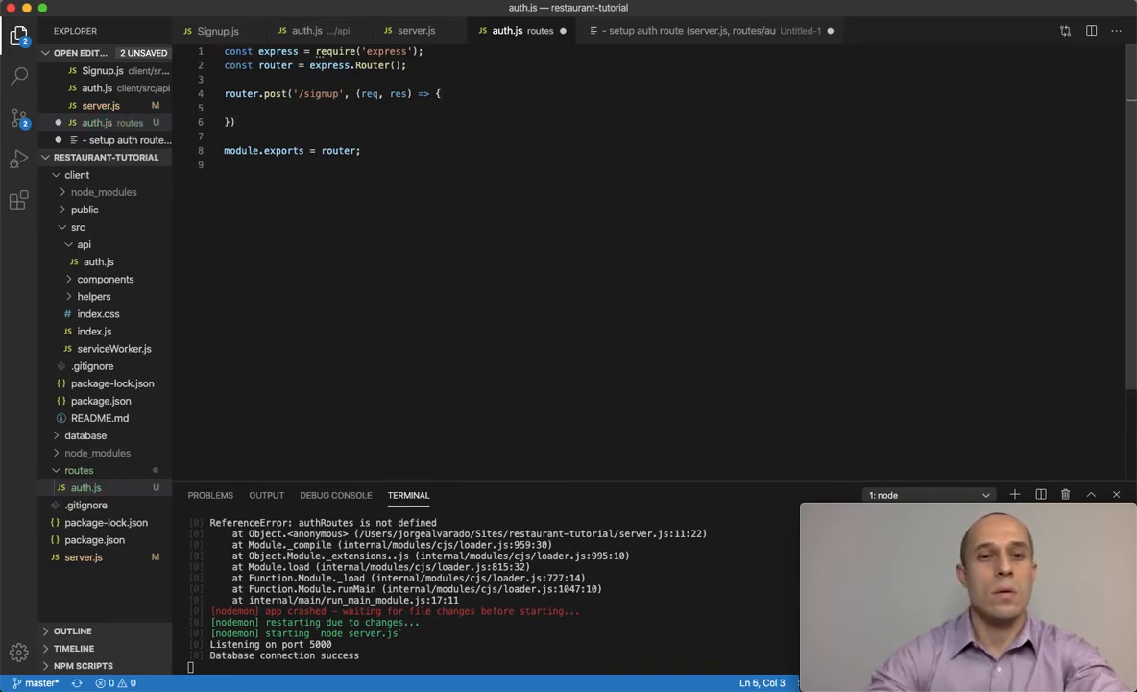
pyautogui.write(';')
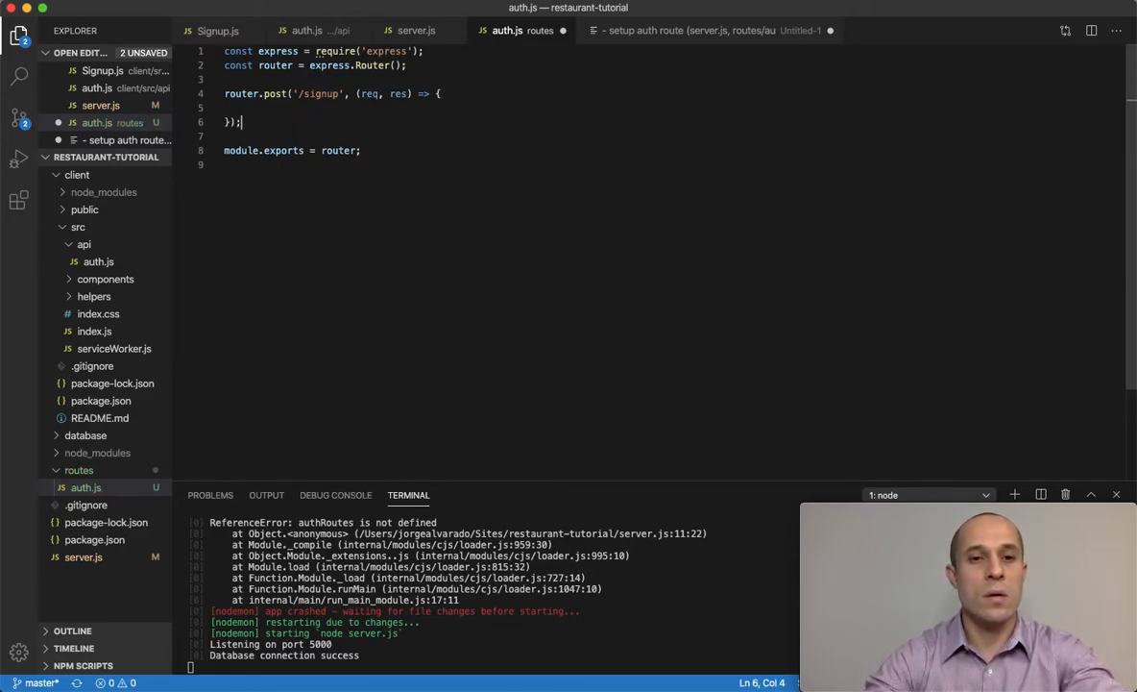
pyautogui.write("console.log('")
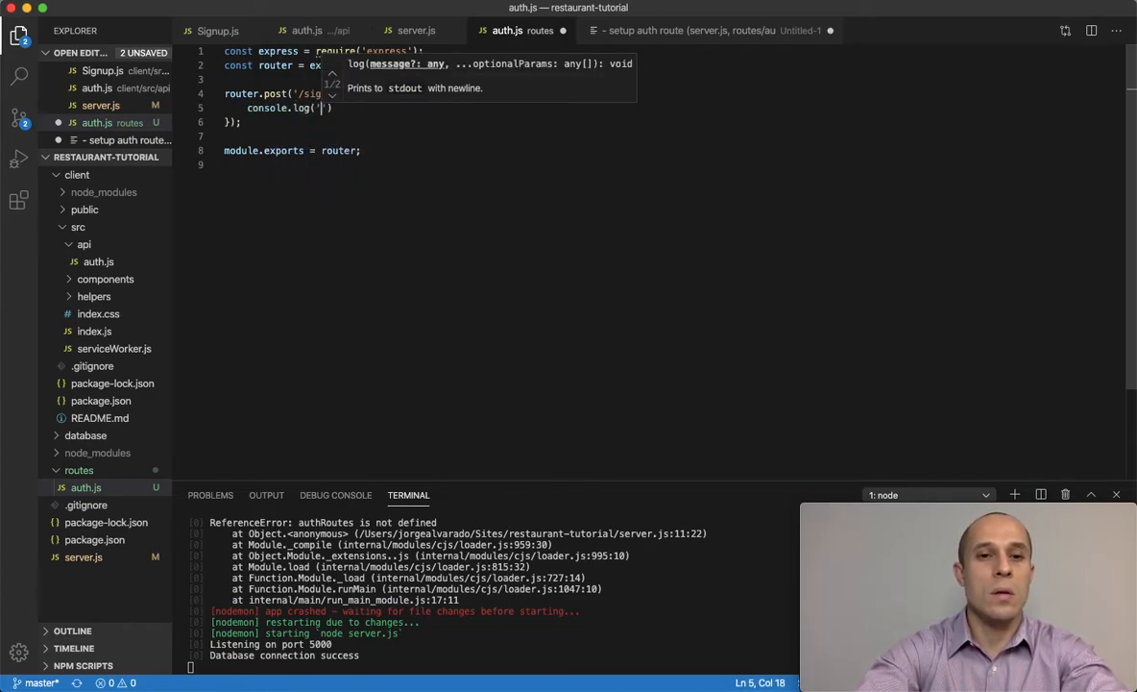
pyautogui.write('Inside signup')
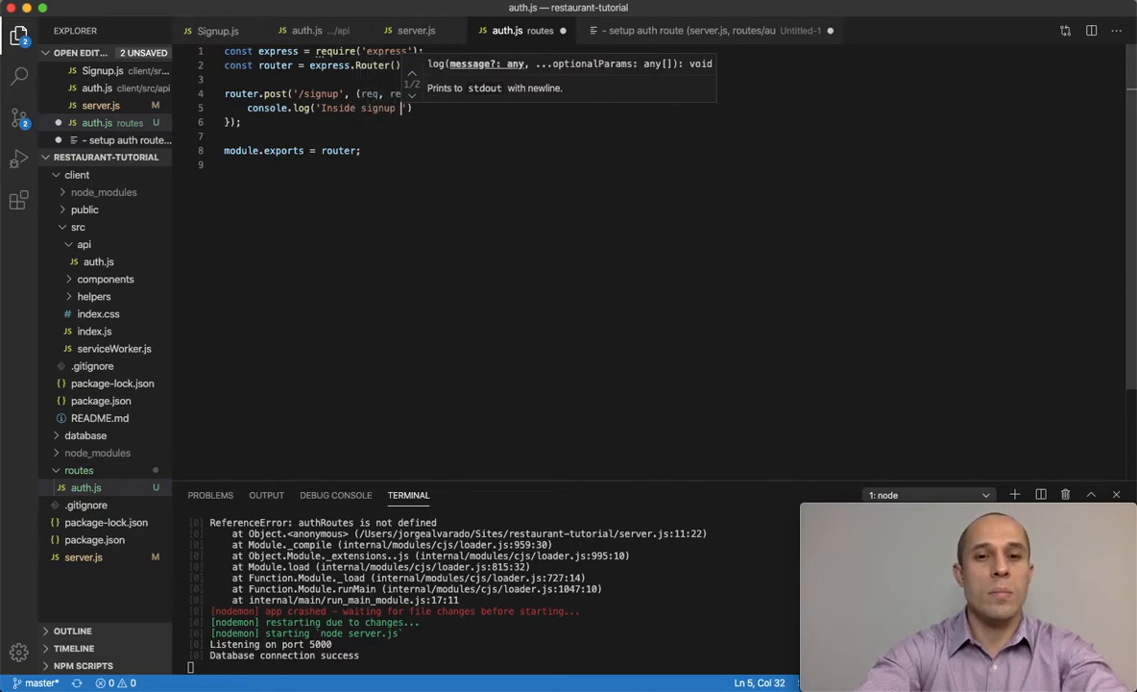
pyautogui.write('controller')
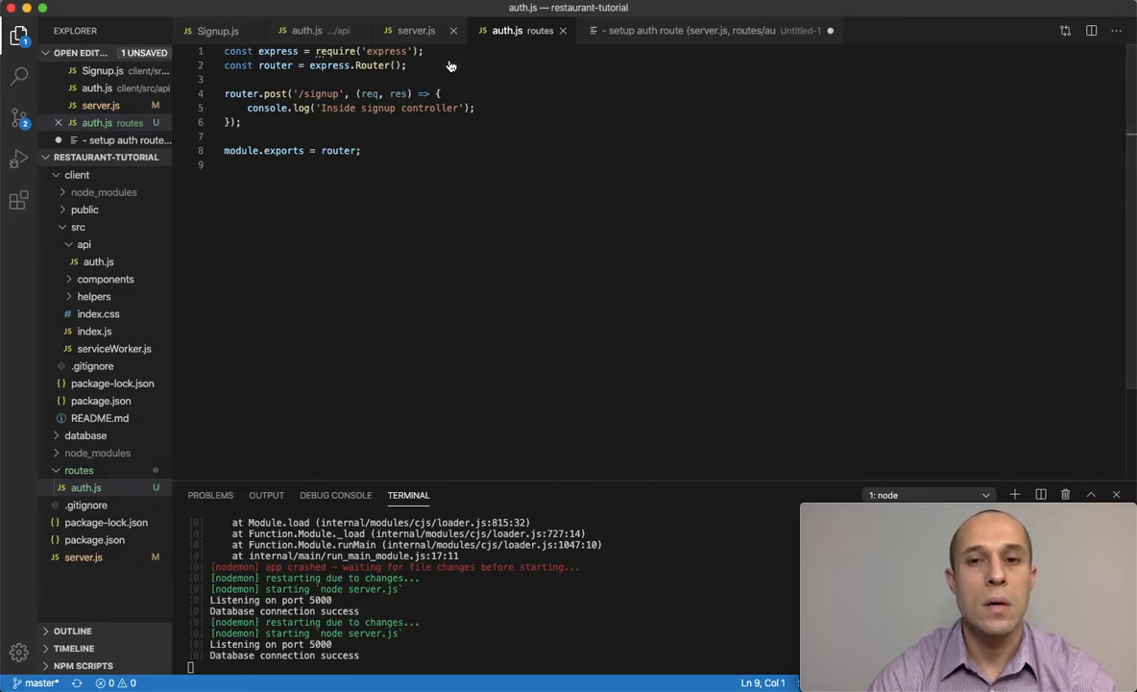
pyautogui.moveTo(651, 263)
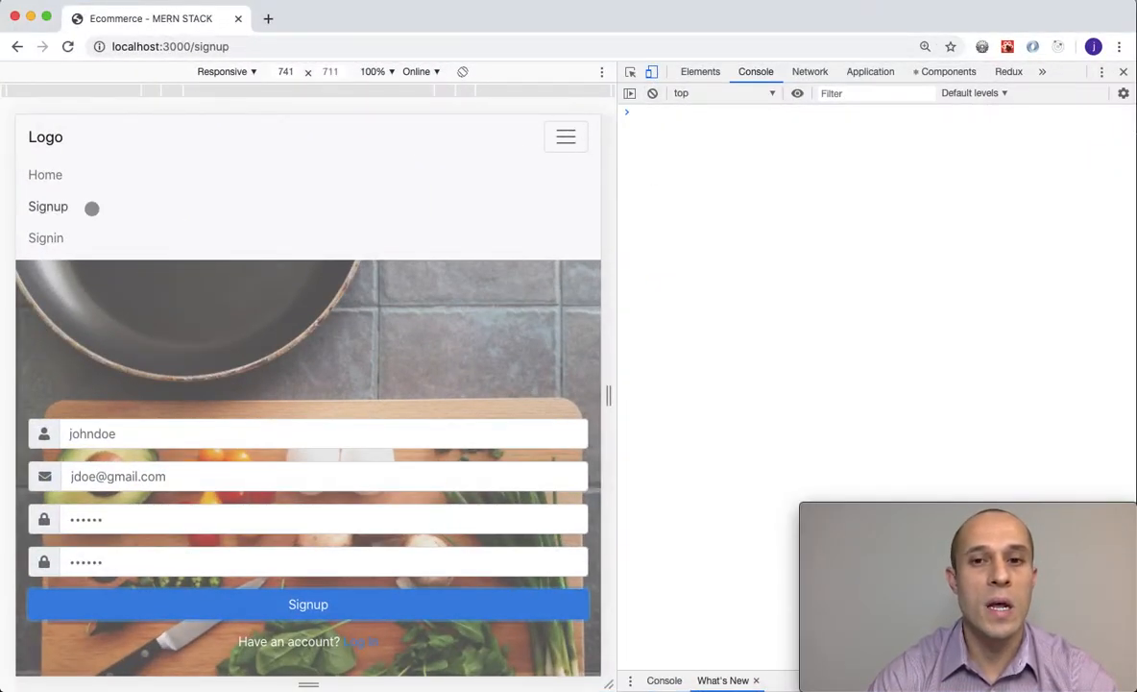
# Step: Switch DevTools to the Network panel and submit the filled signup form
pyautogui.scroll(-3)
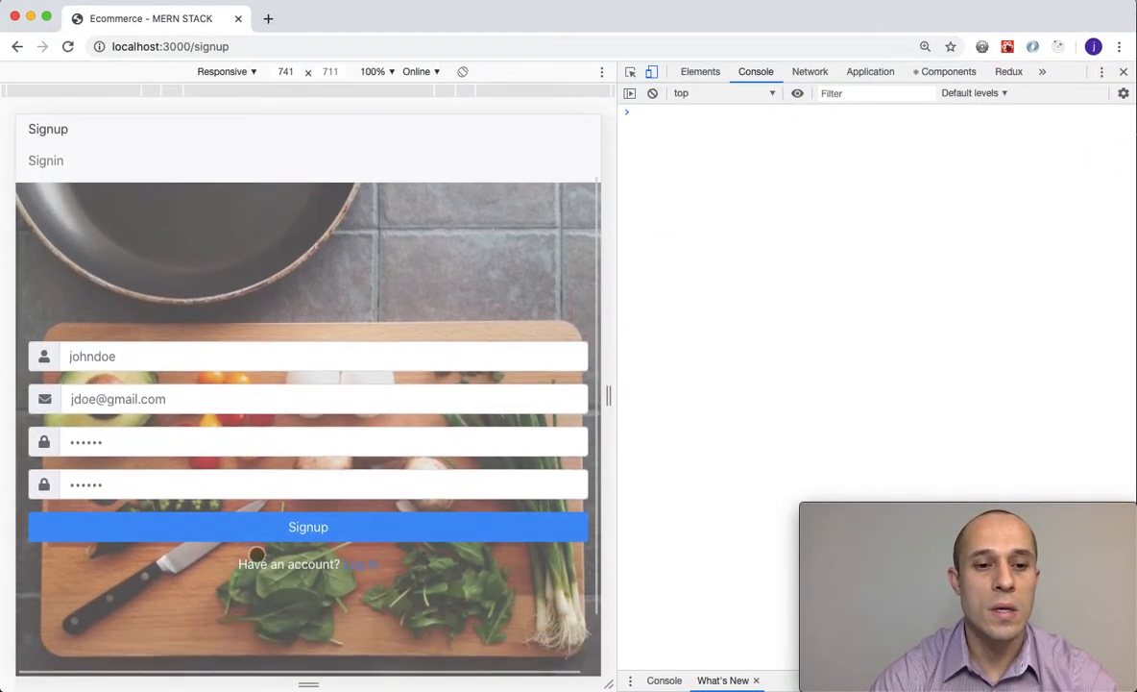
pyautogui.scroll(-3)
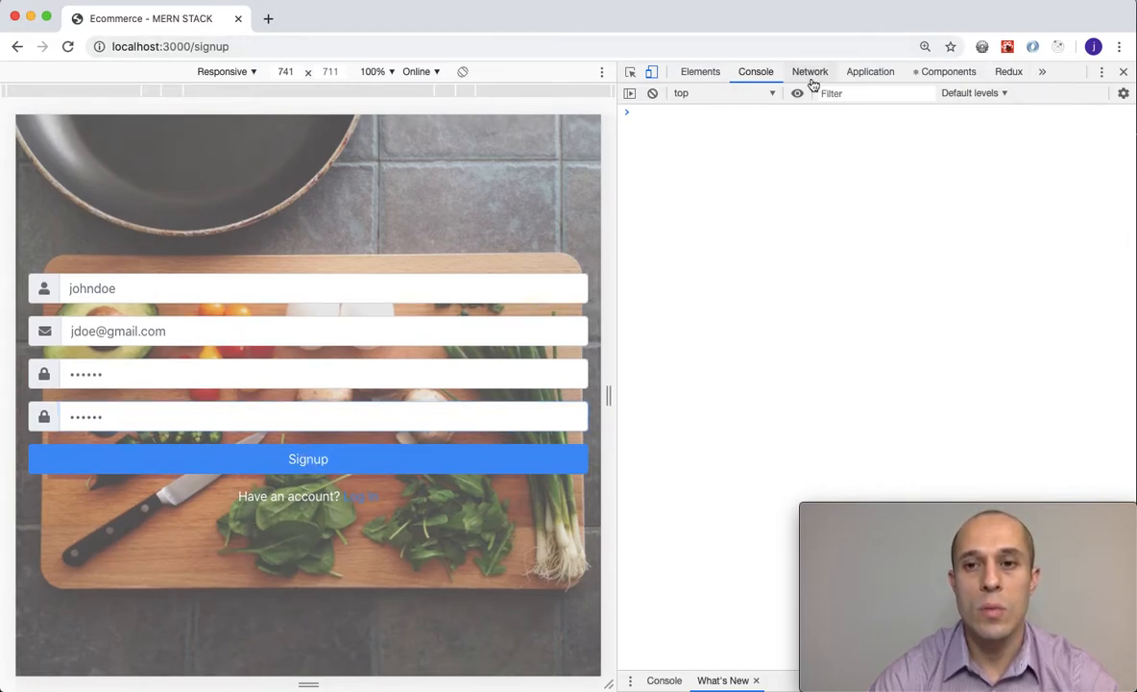
pyautogui.click(810, 71)
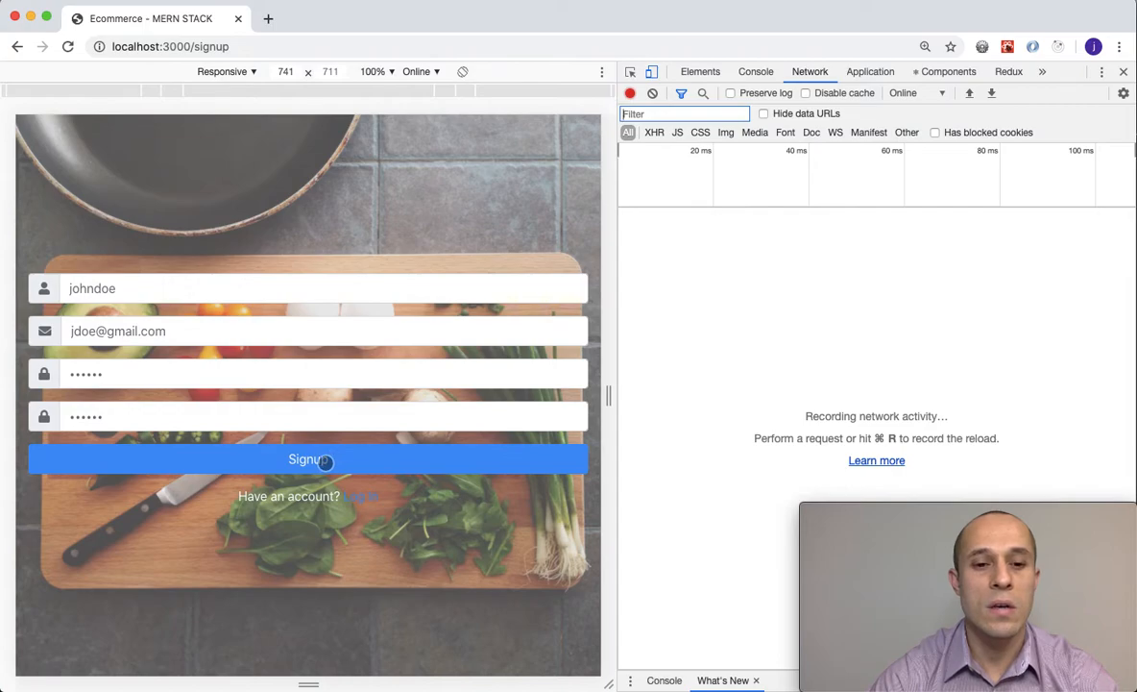
pyautogui.click(308, 458)
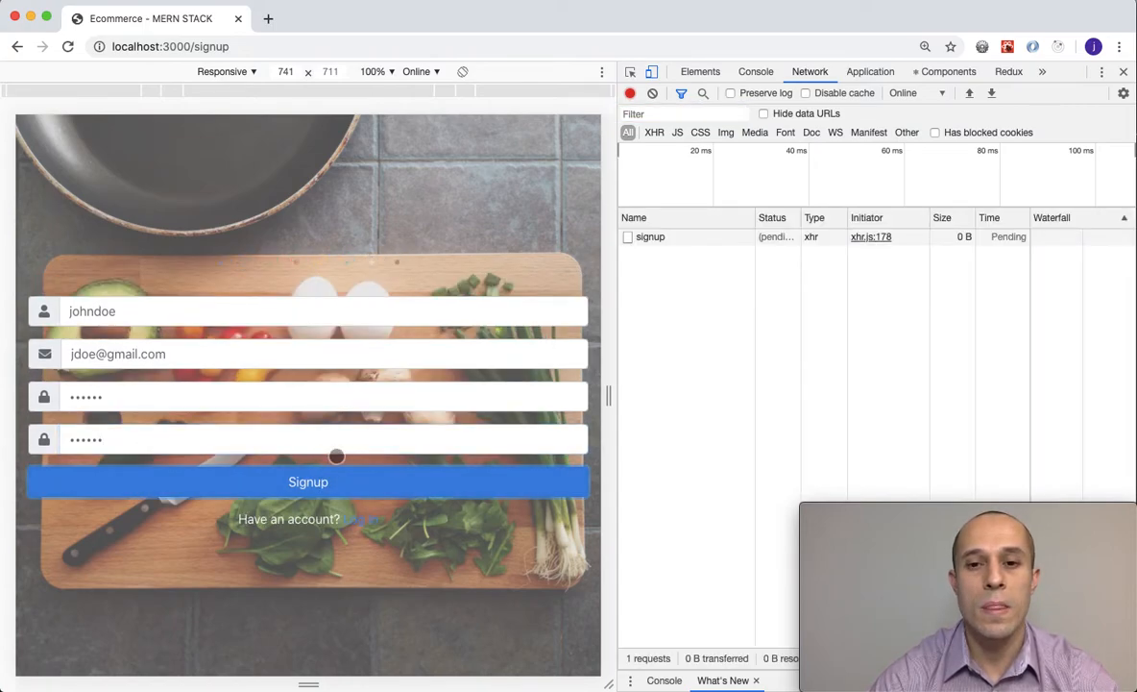
pyautogui.moveTo(650, 237)
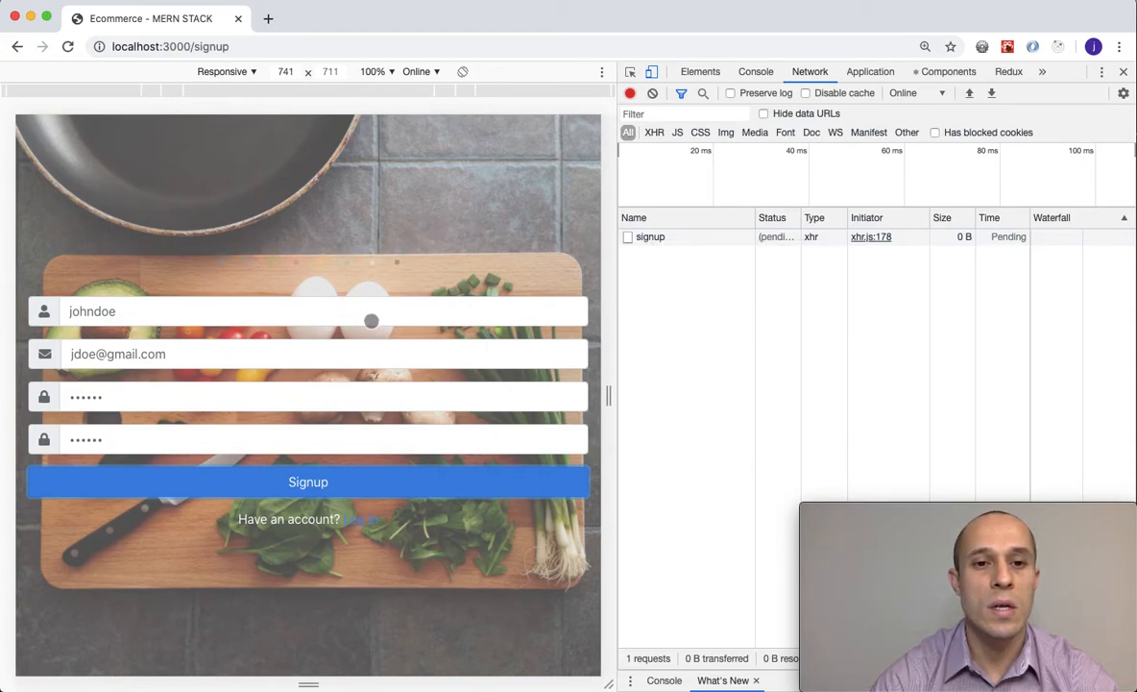
pyautogui.moveTo(312, 334)
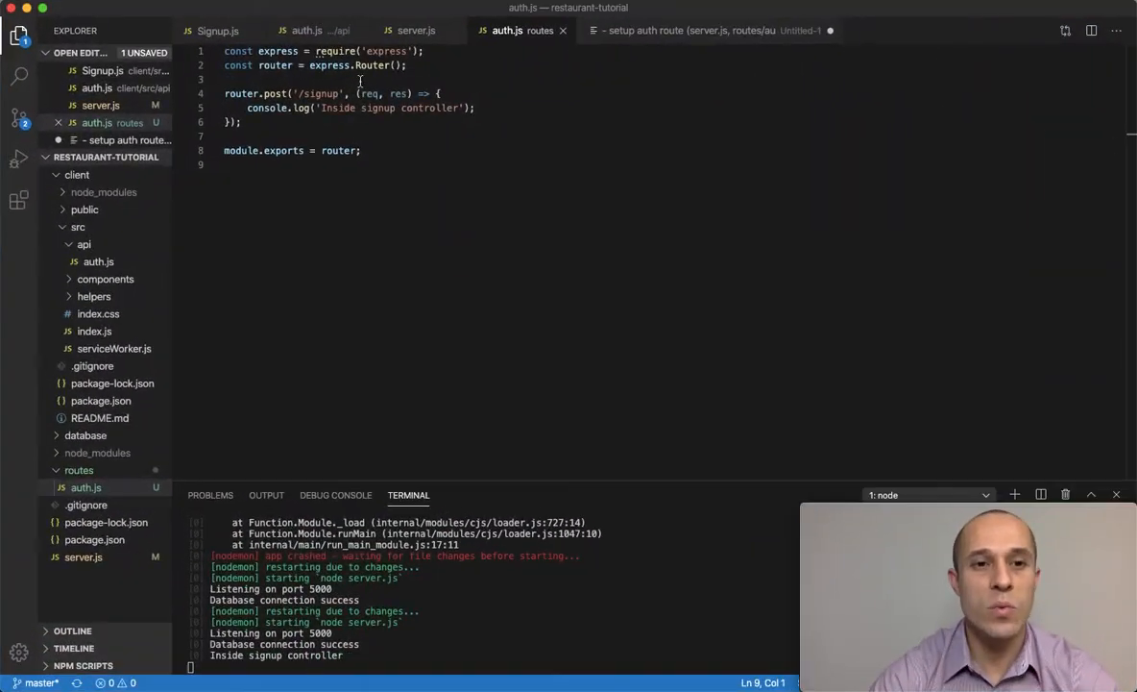
pyautogui.click(246, 108)
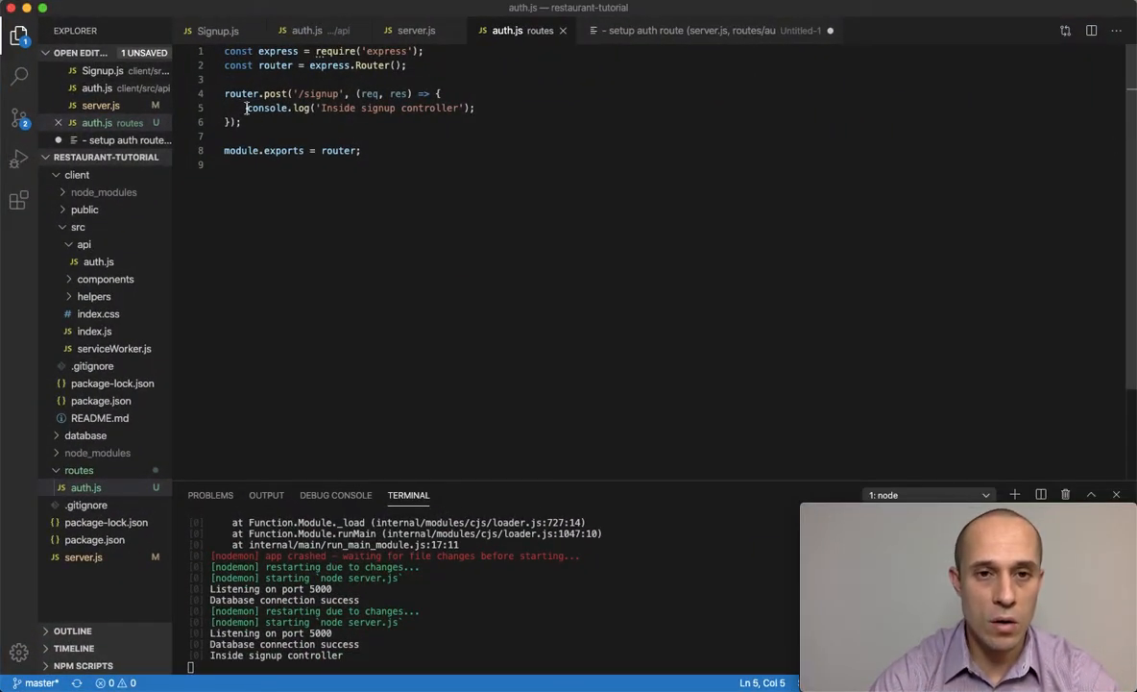
pyautogui.moveTo(247, 107); pyautogui.dragTo(464, 107)
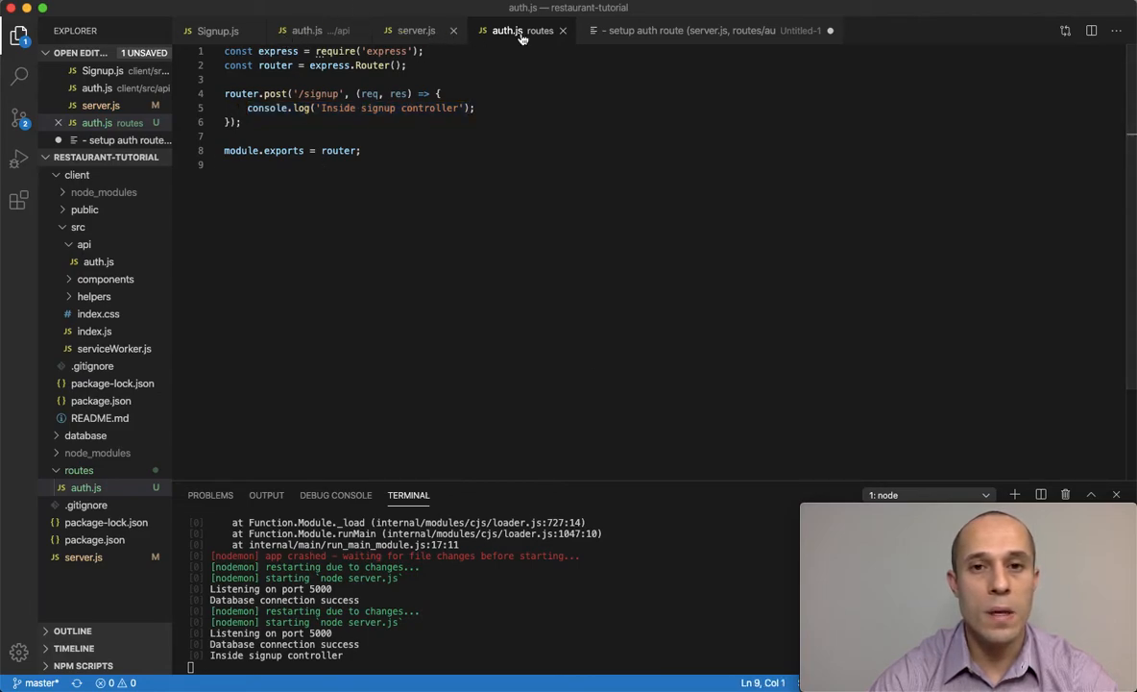
pyautogui.click(711, 30)
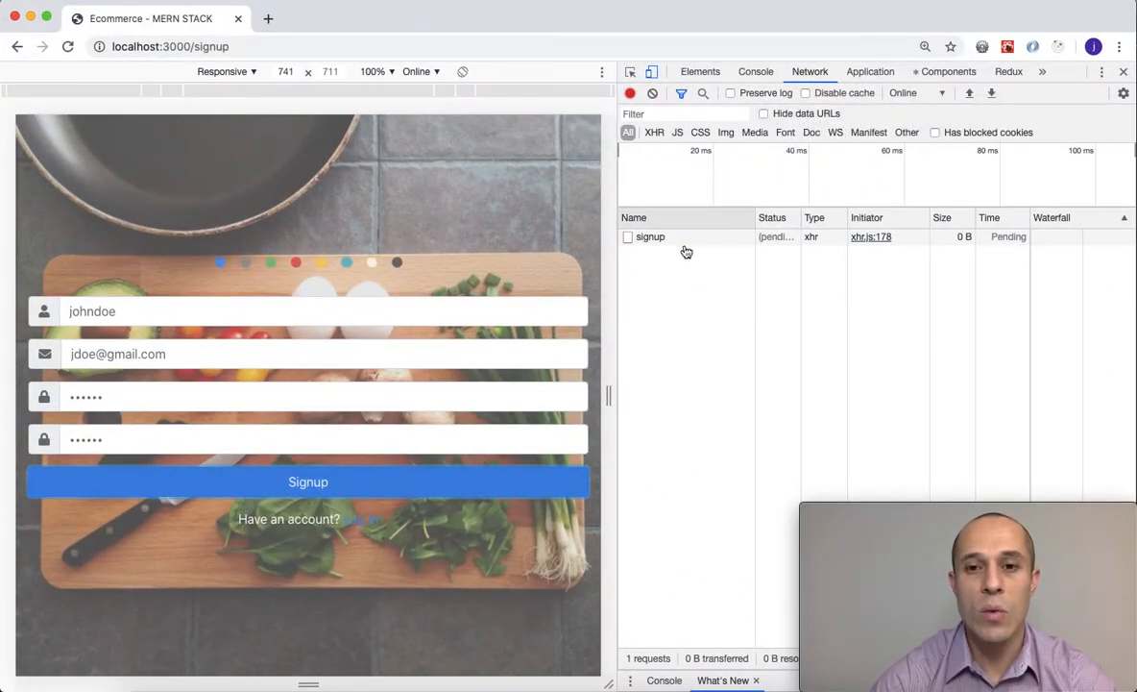
pyautogui.moveTo(680, 289)
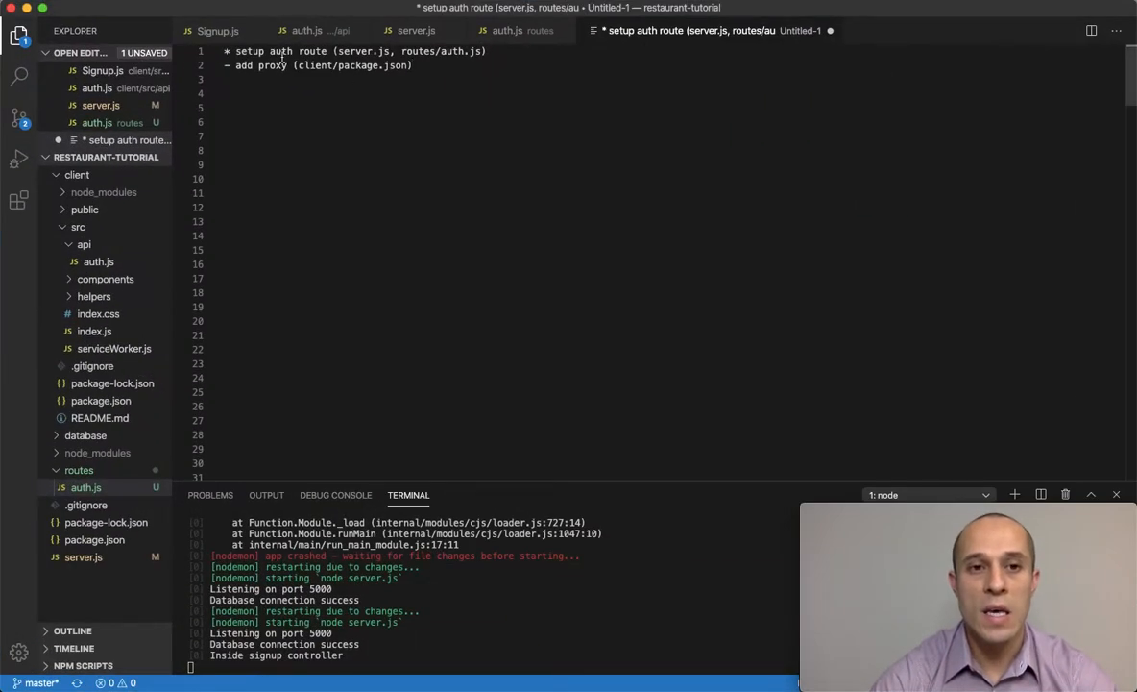
# Step: Mark the auth route note done with an asterisk and expand the client folder
pyautogui.doubleClick(272, 65)
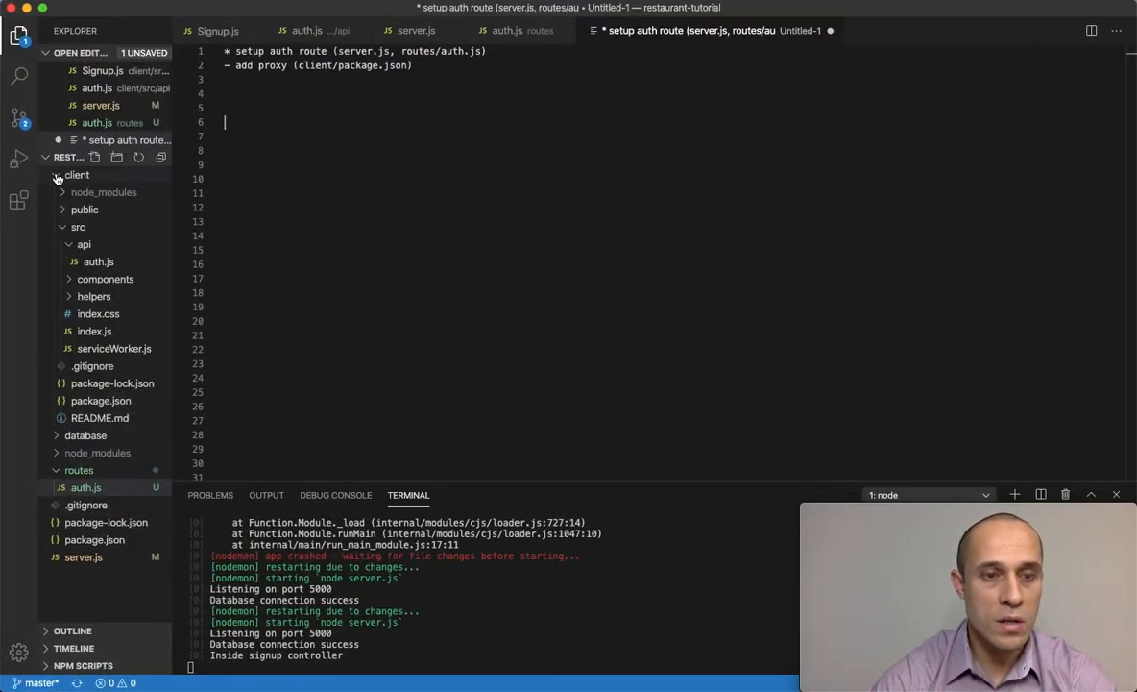
pyautogui.click(85, 487)
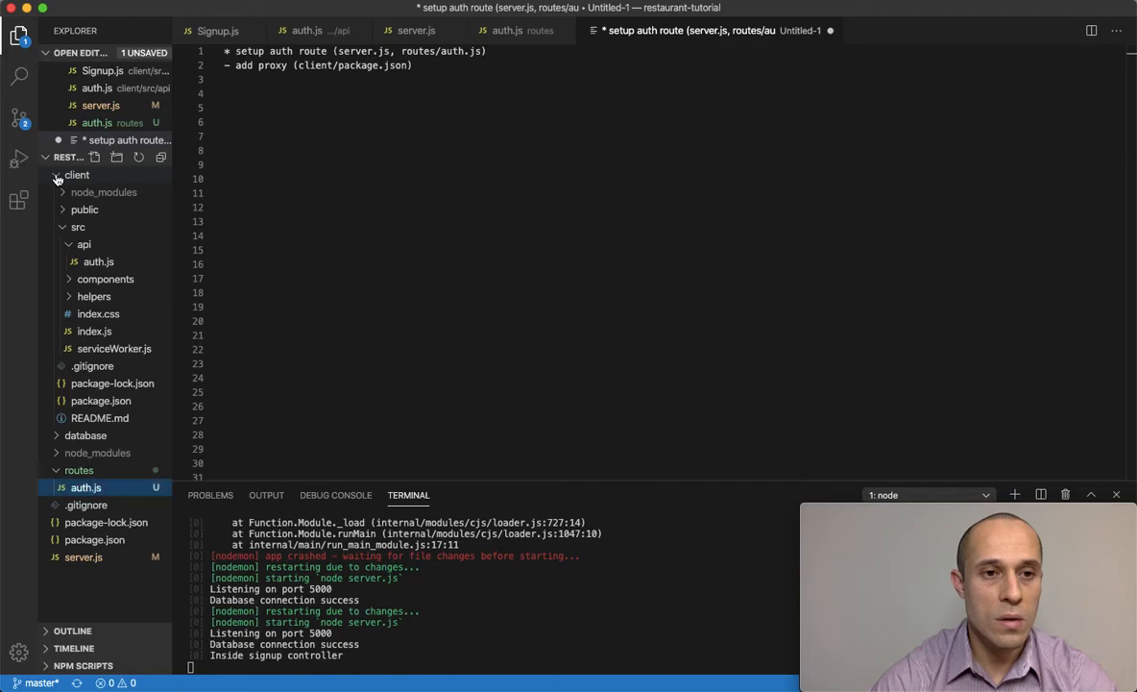
pyautogui.click(57, 175)
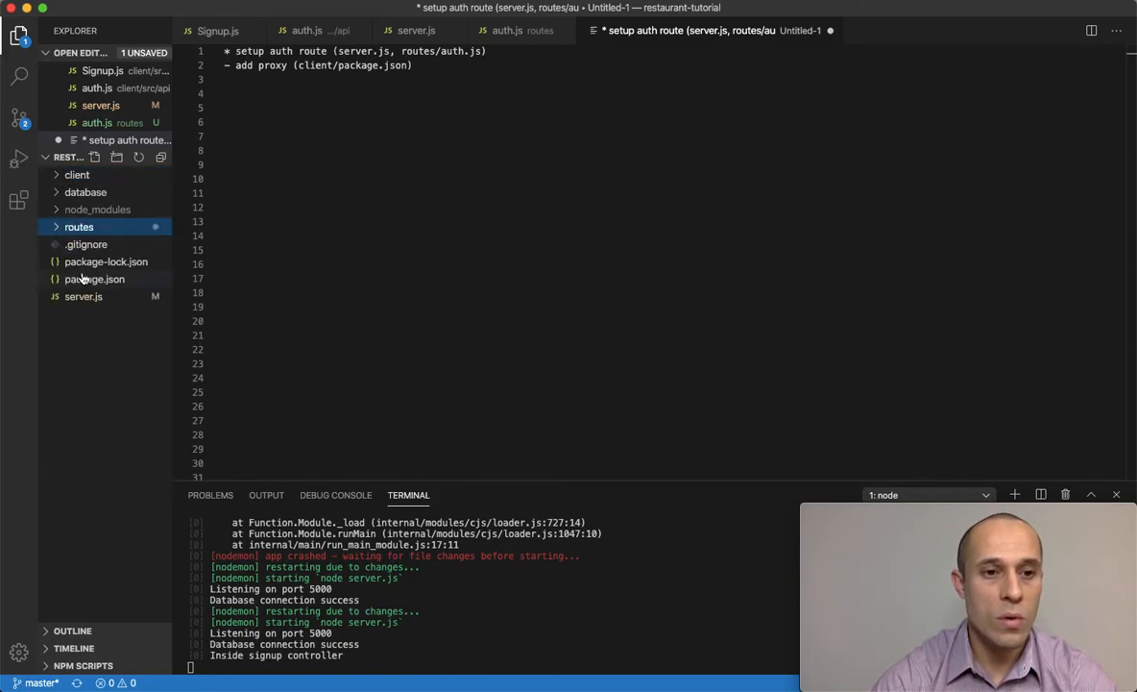
pyautogui.click(76, 174)
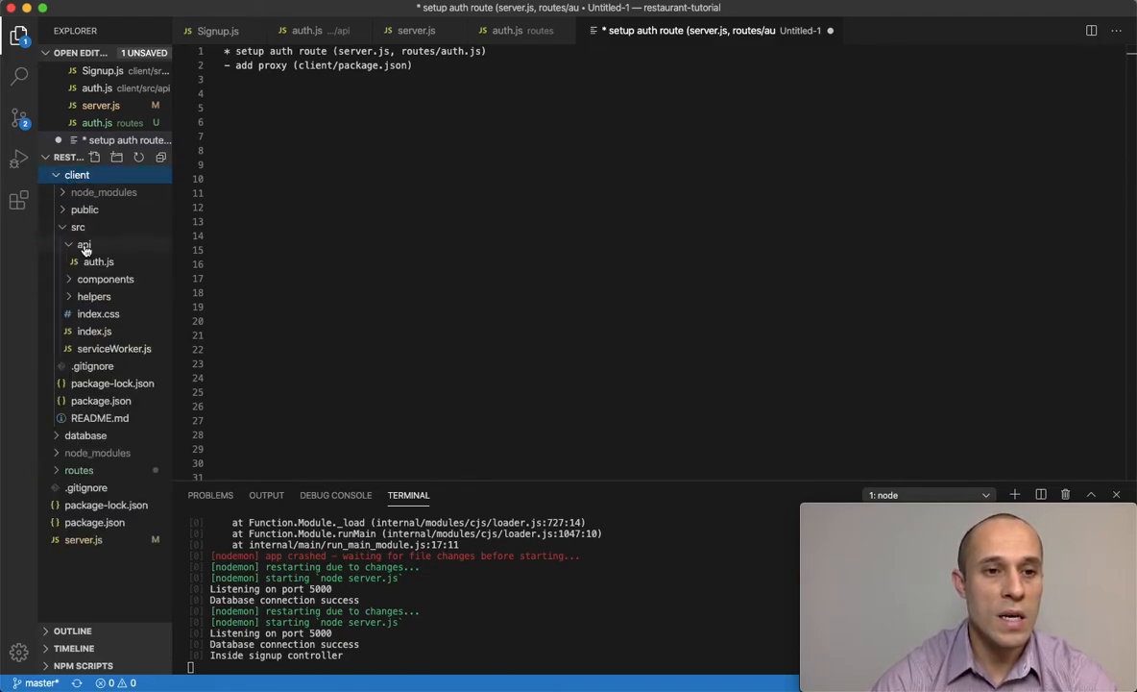
pyautogui.click(78, 226)
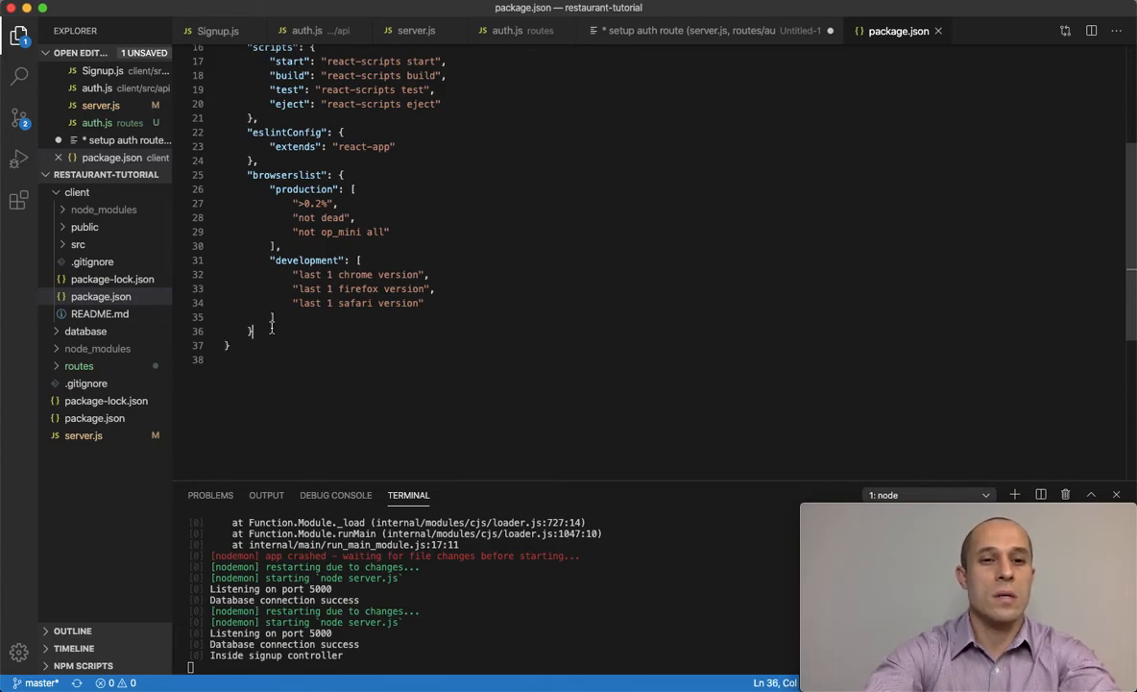
pyautogui.write('"proxy')
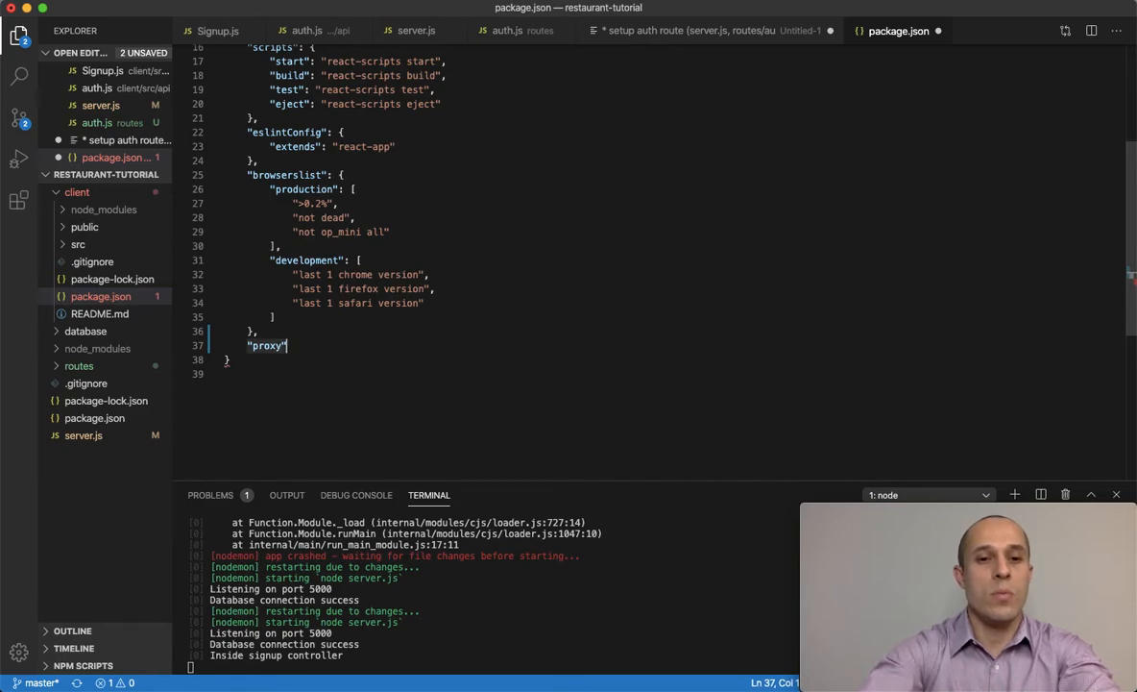
pyautogui.write(': ""')
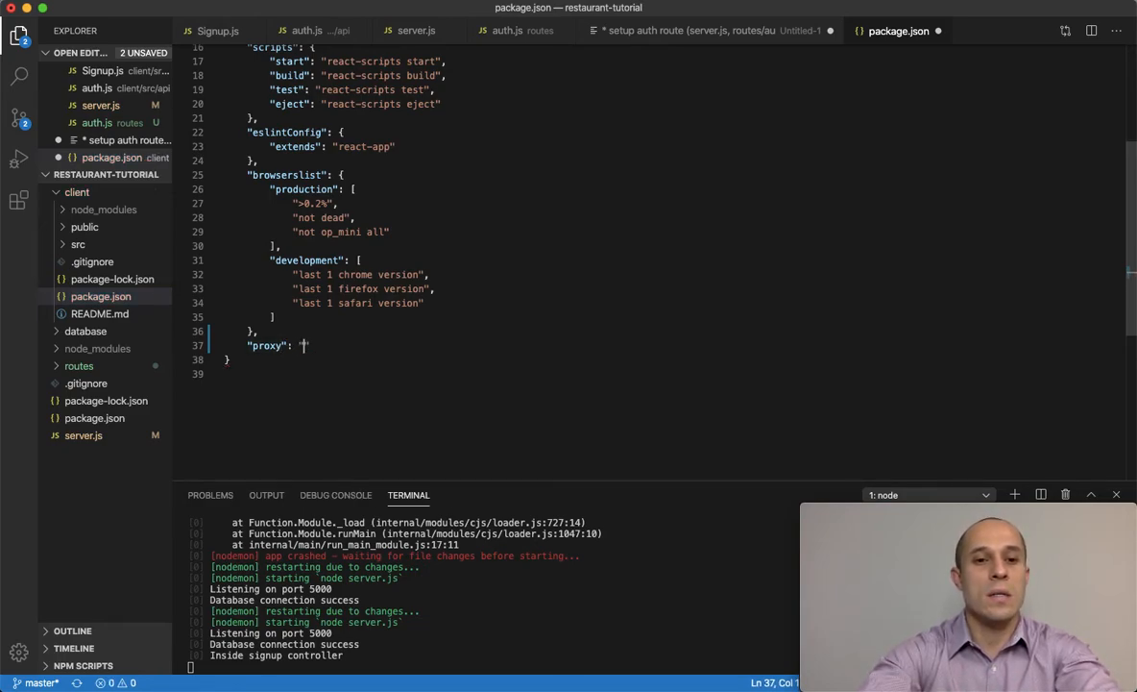
pyautogui.write('http')
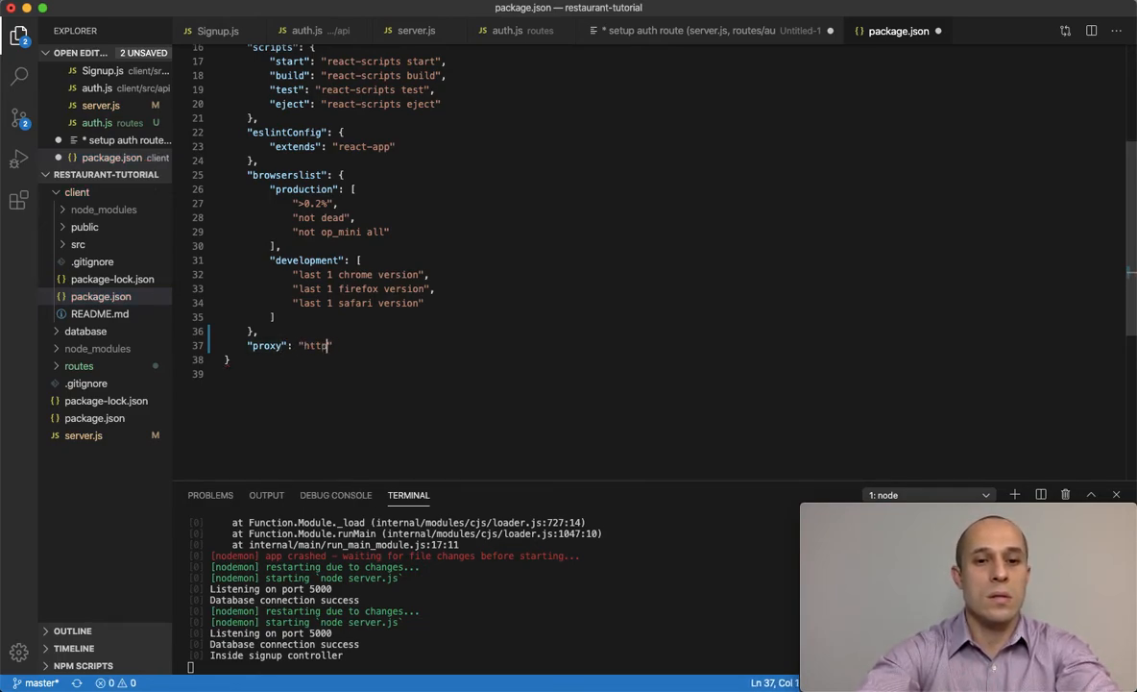
pyautogui.write('://')
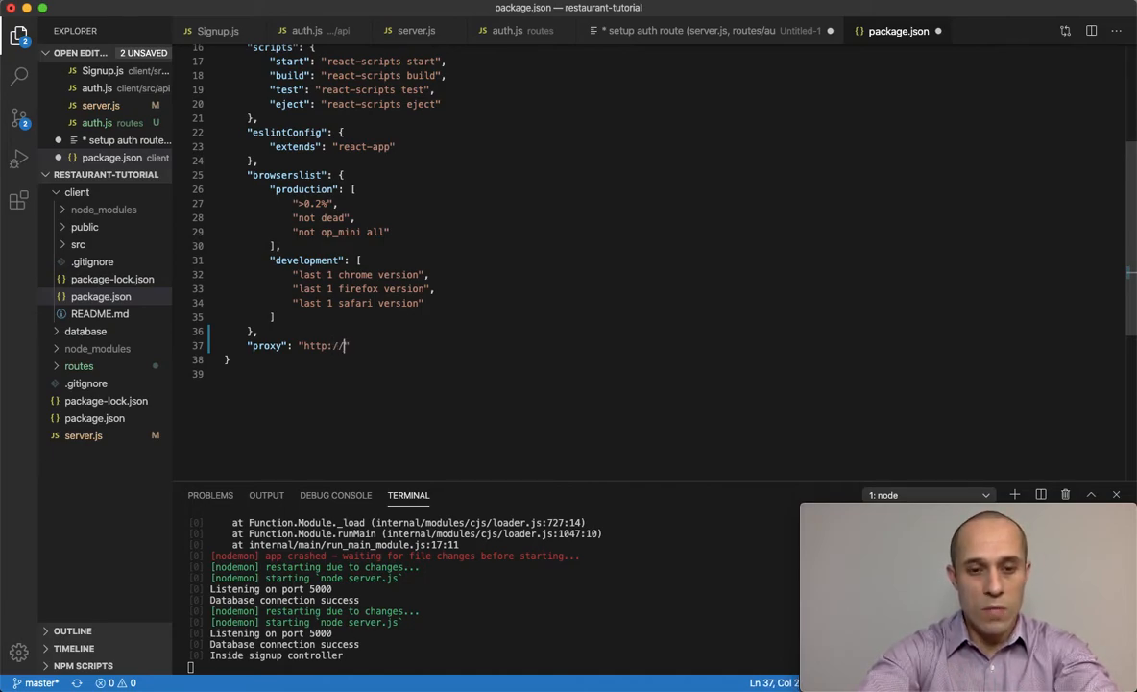
pyautogui.write('local')
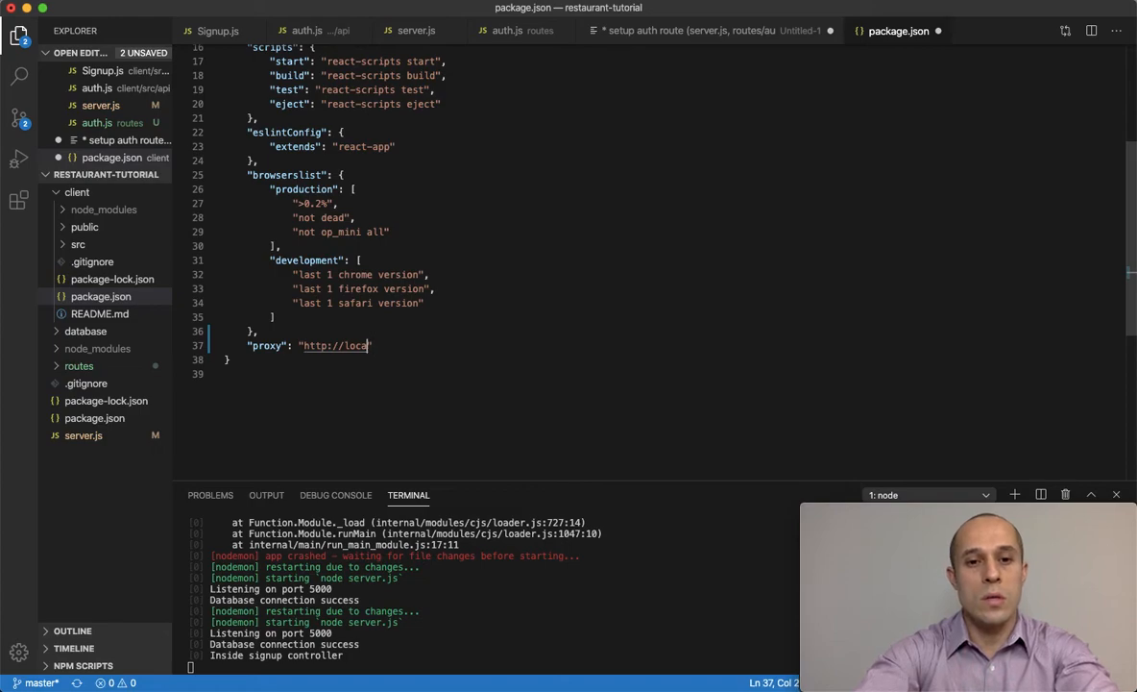
pyautogui.write('lhost:')
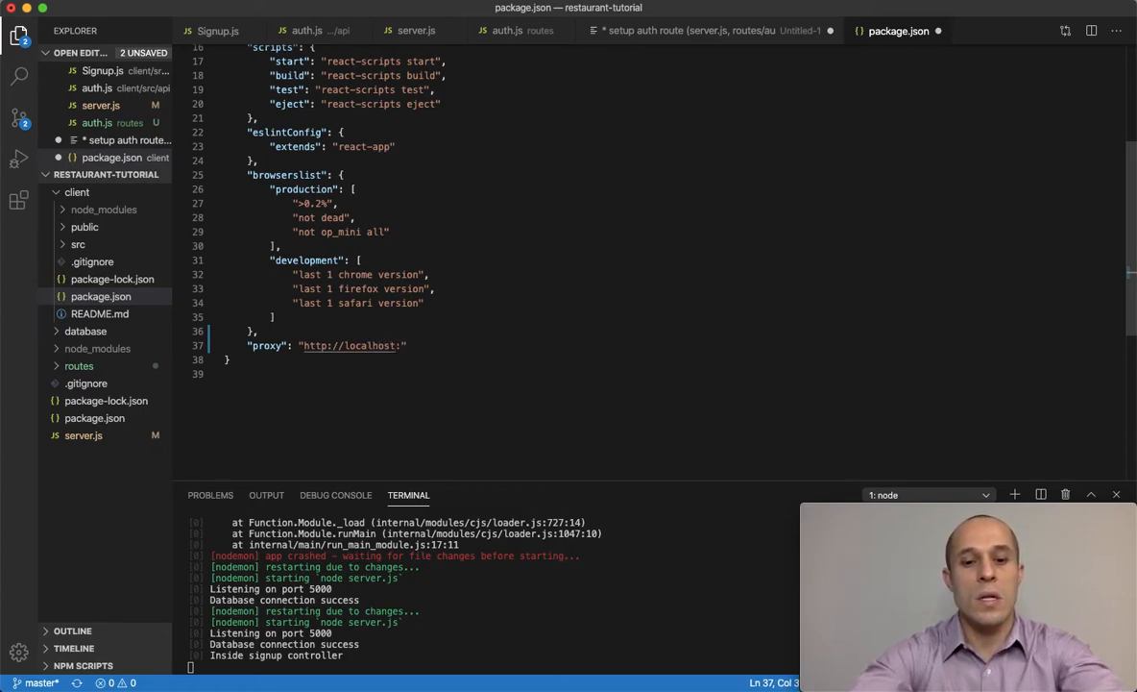
pyautogui.write('5000')
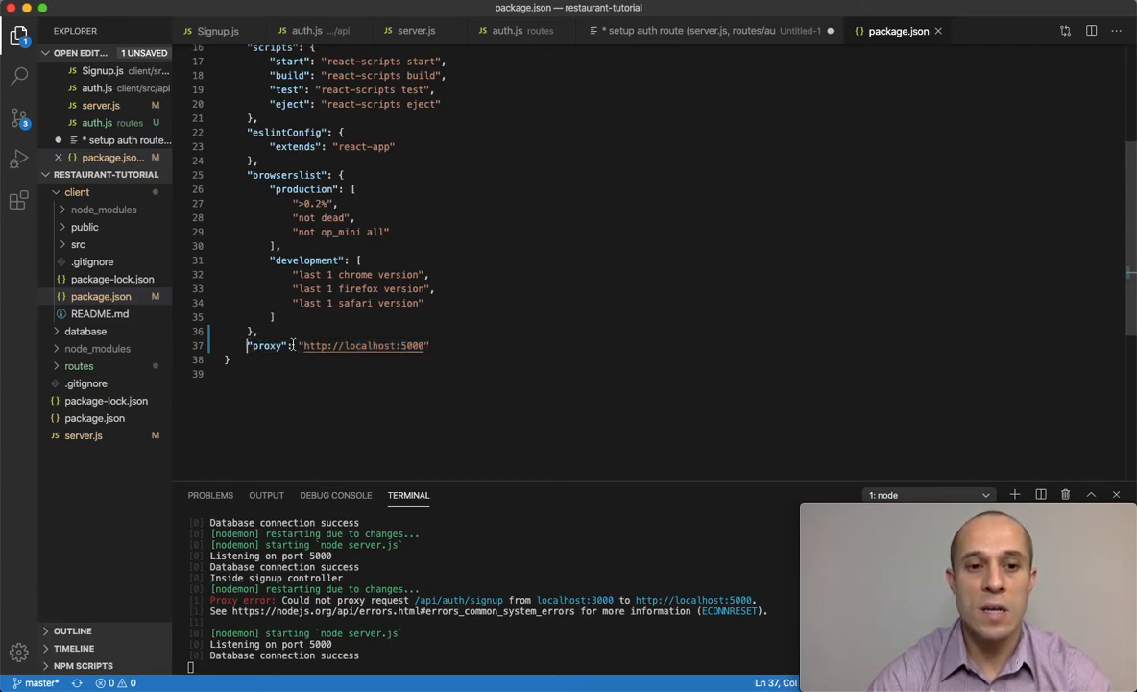
pyautogui.moveTo(246, 345); pyautogui.dragTo(430, 345)
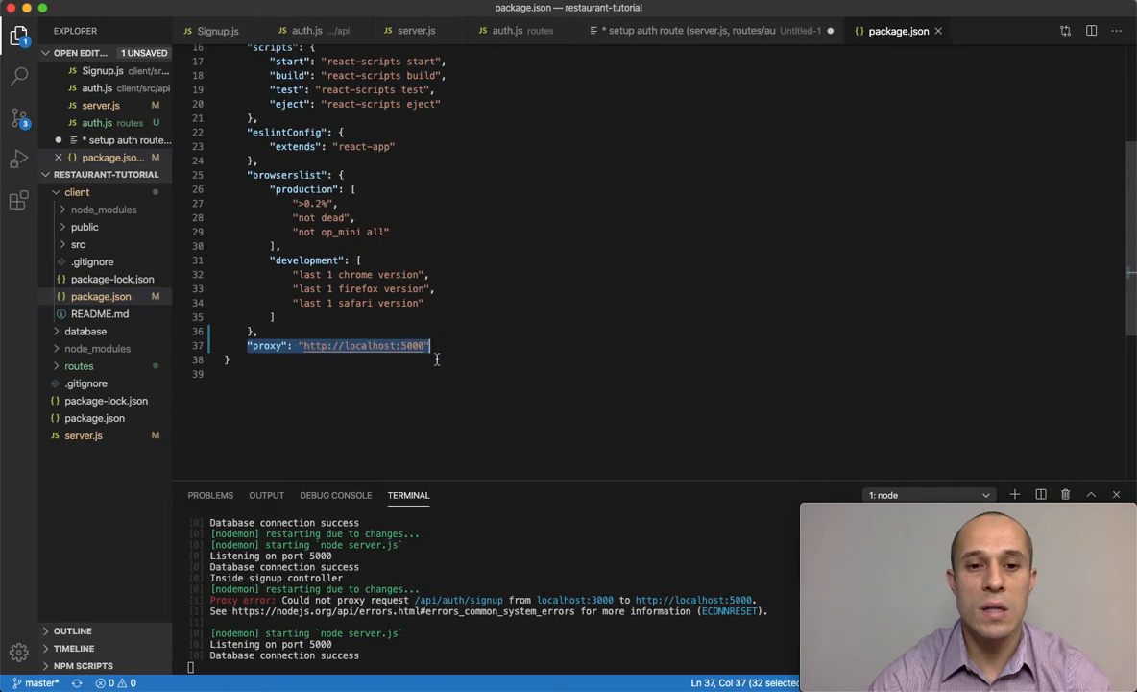
pyautogui.moveTo(413, 346)
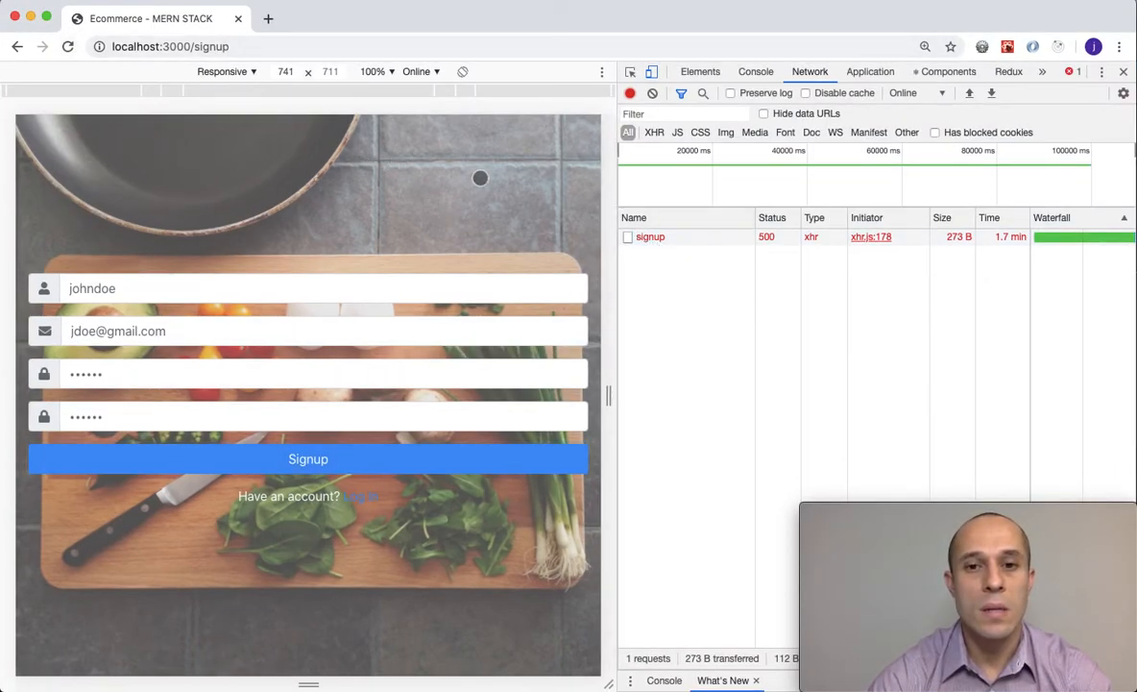
pyautogui.moveTo(651, 236)
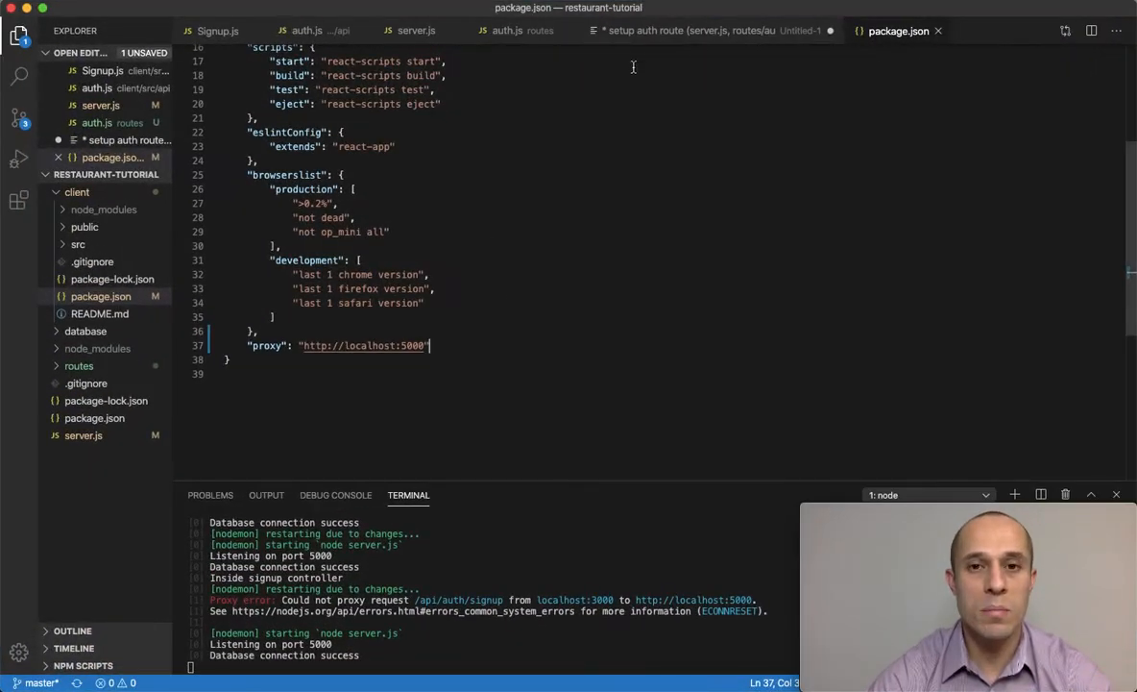
# Step: Switch back to the Untitled-1 to-do note listing the auth route and 'add proxy' items
pyautogui.click(691, 30)
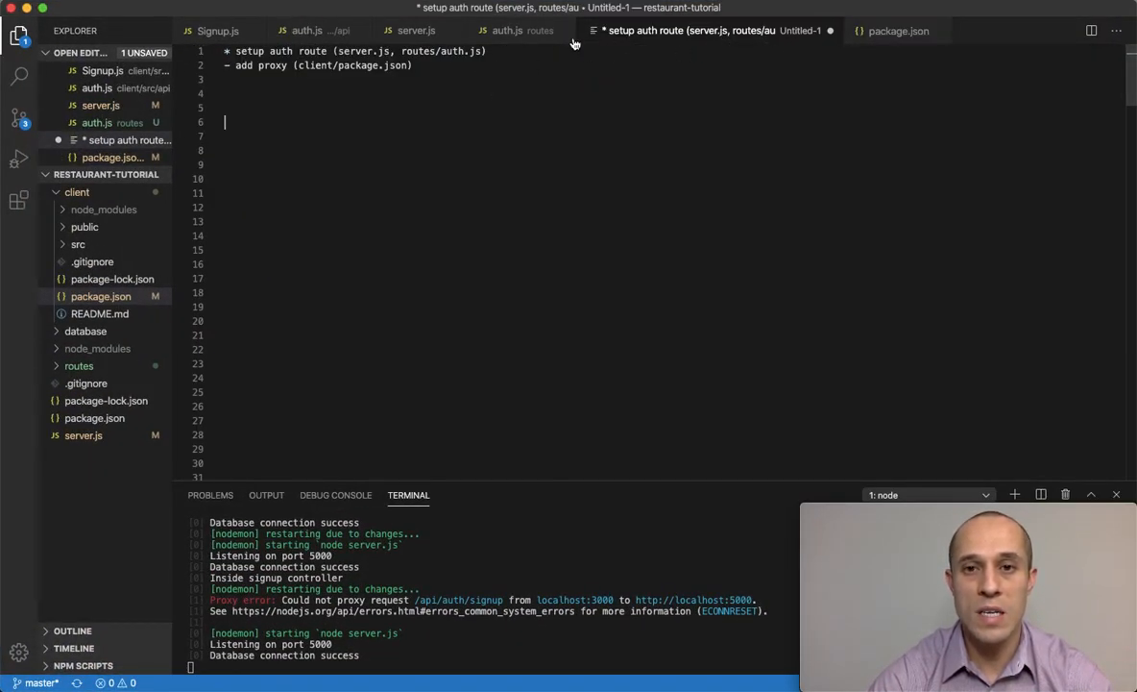